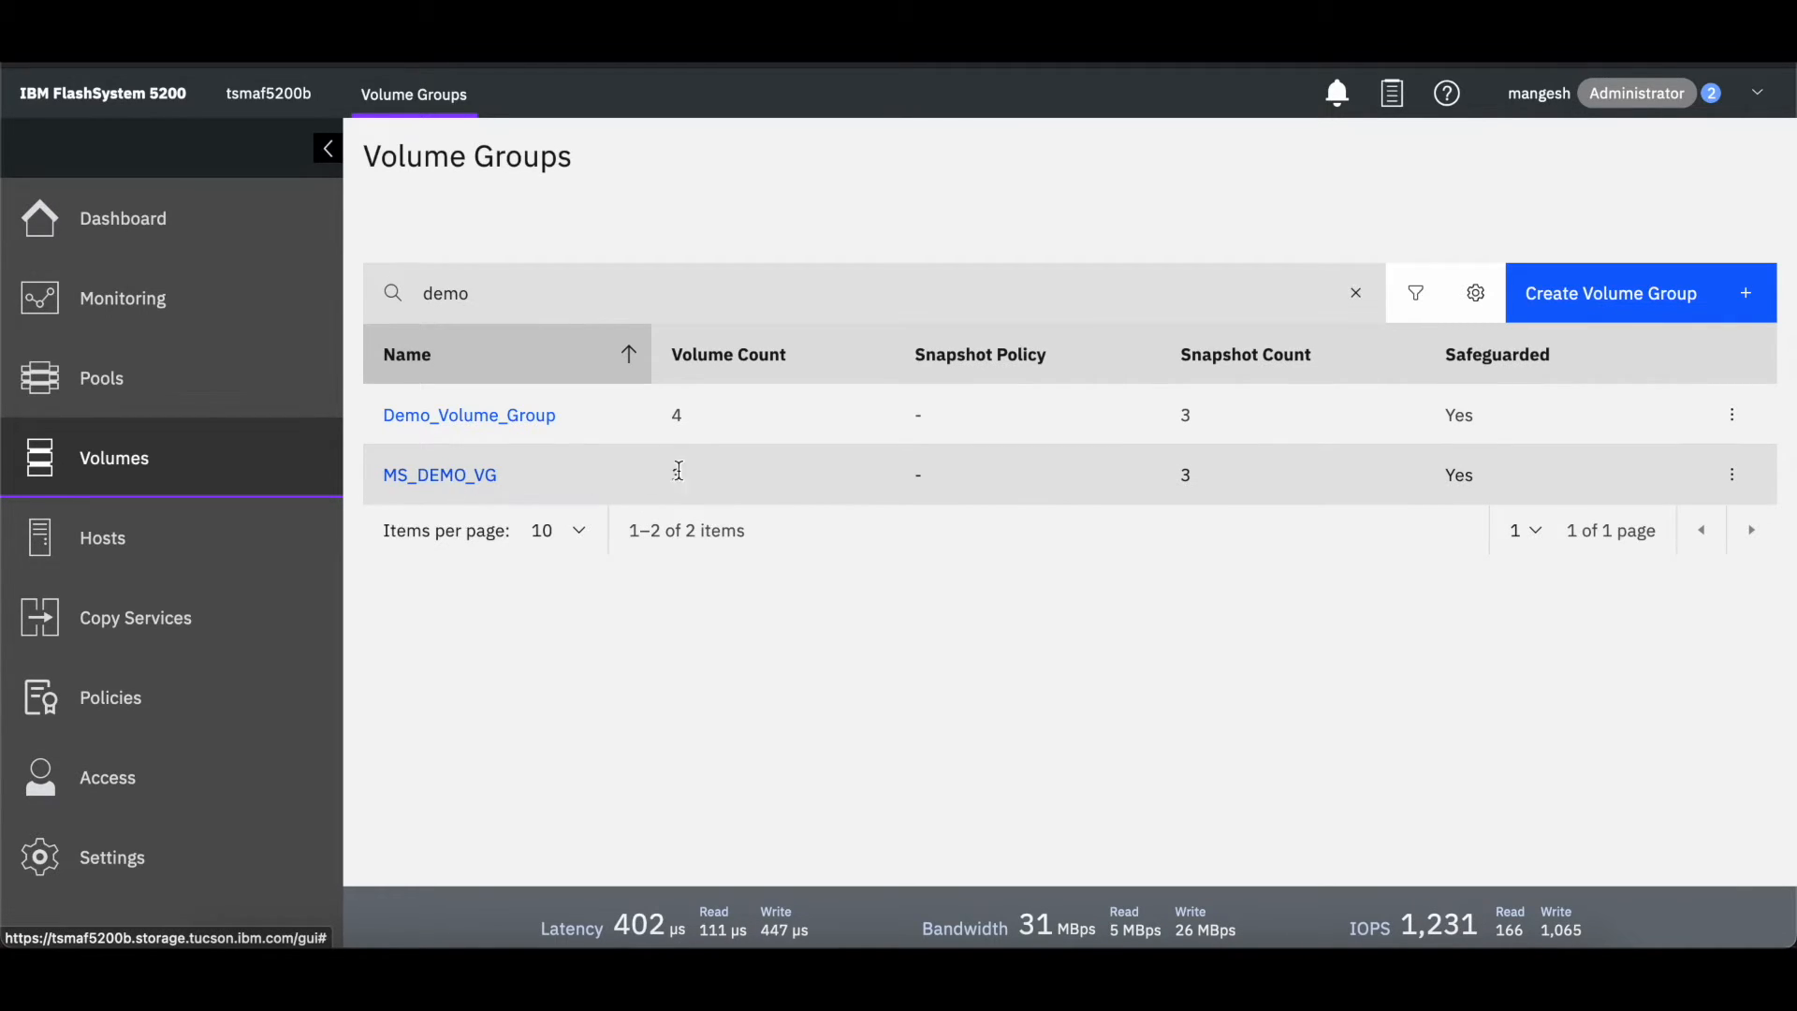
Find the MS_DEMO_PG protection group by searching 'demo' and view its details.
click(438, 473)
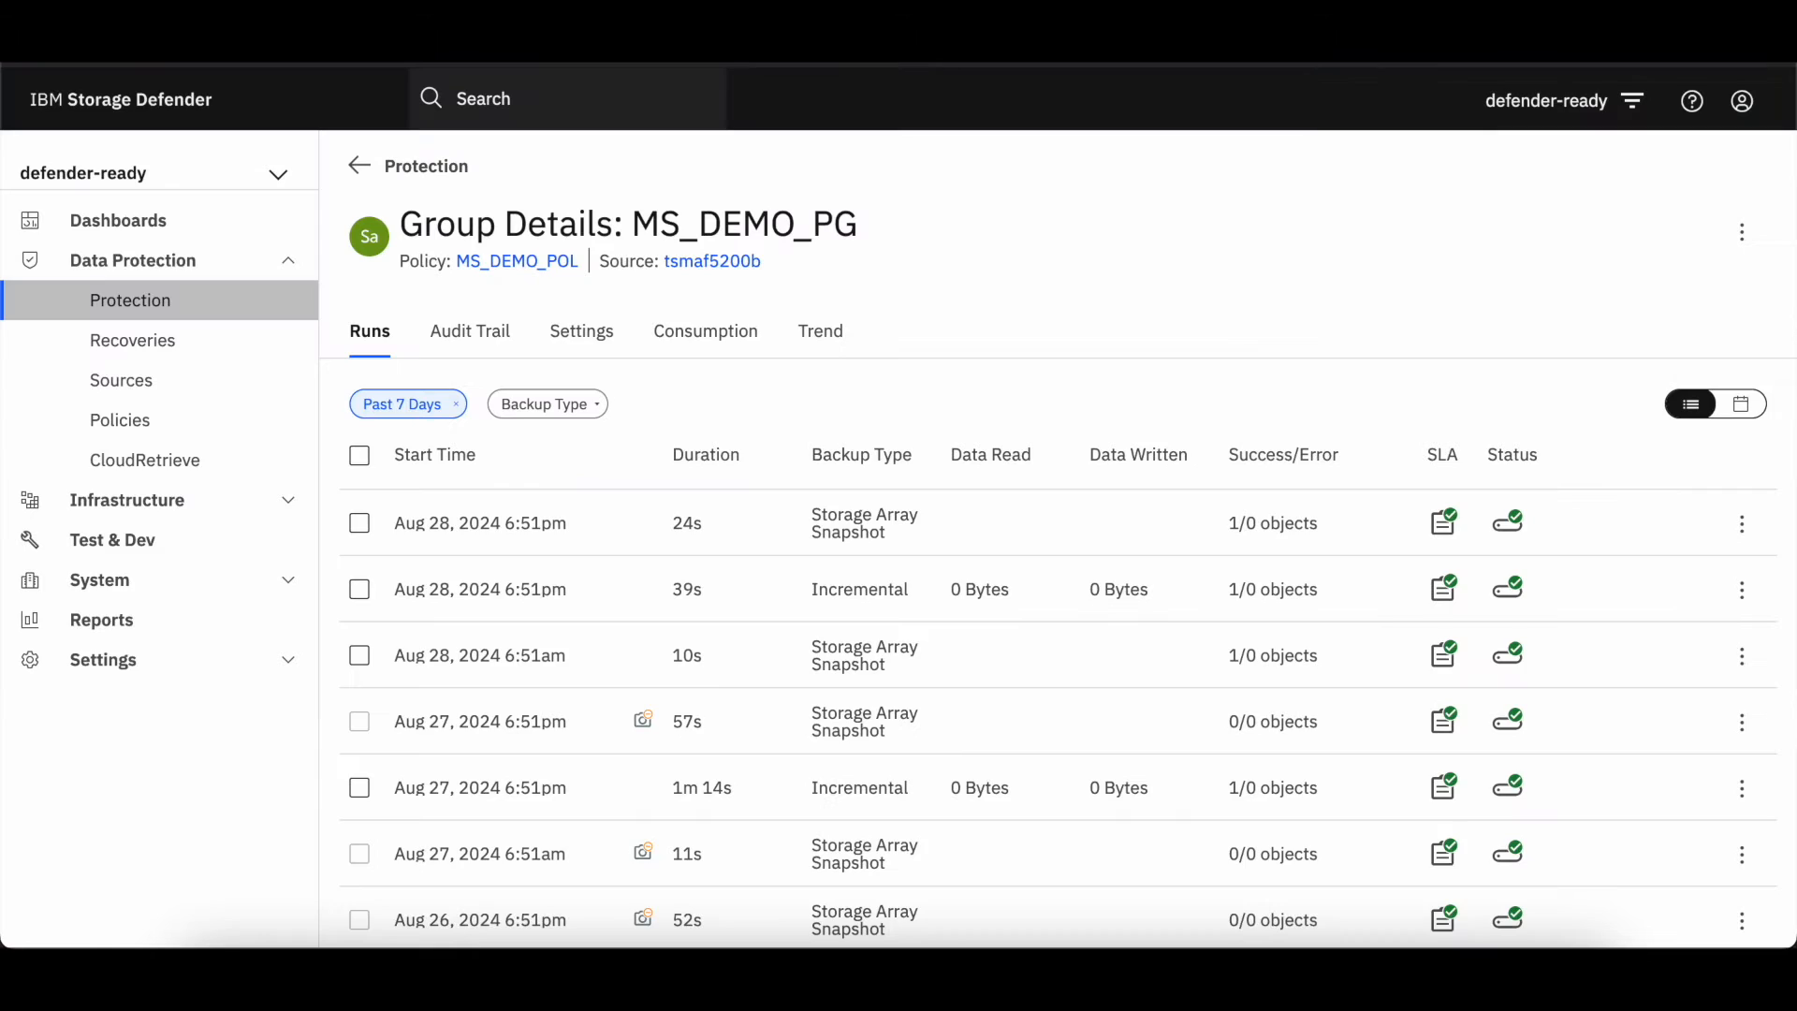
mouse_move(335, 344)
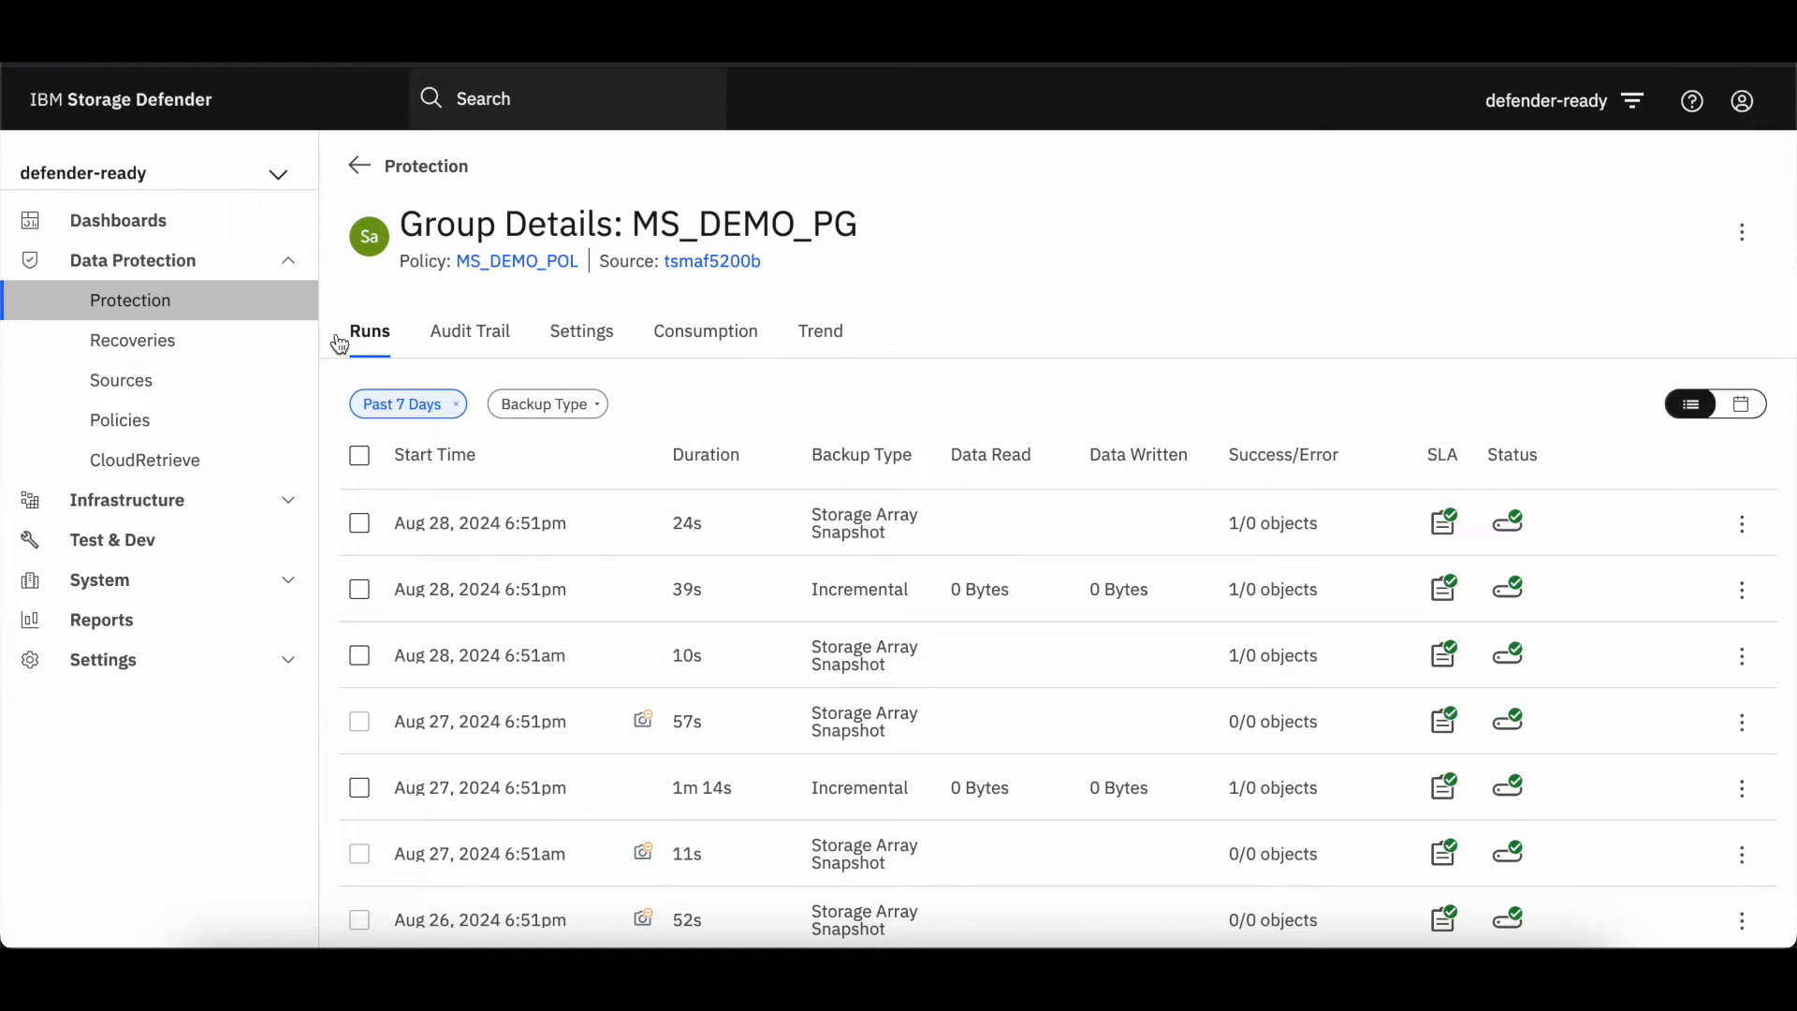
click(359, 165)
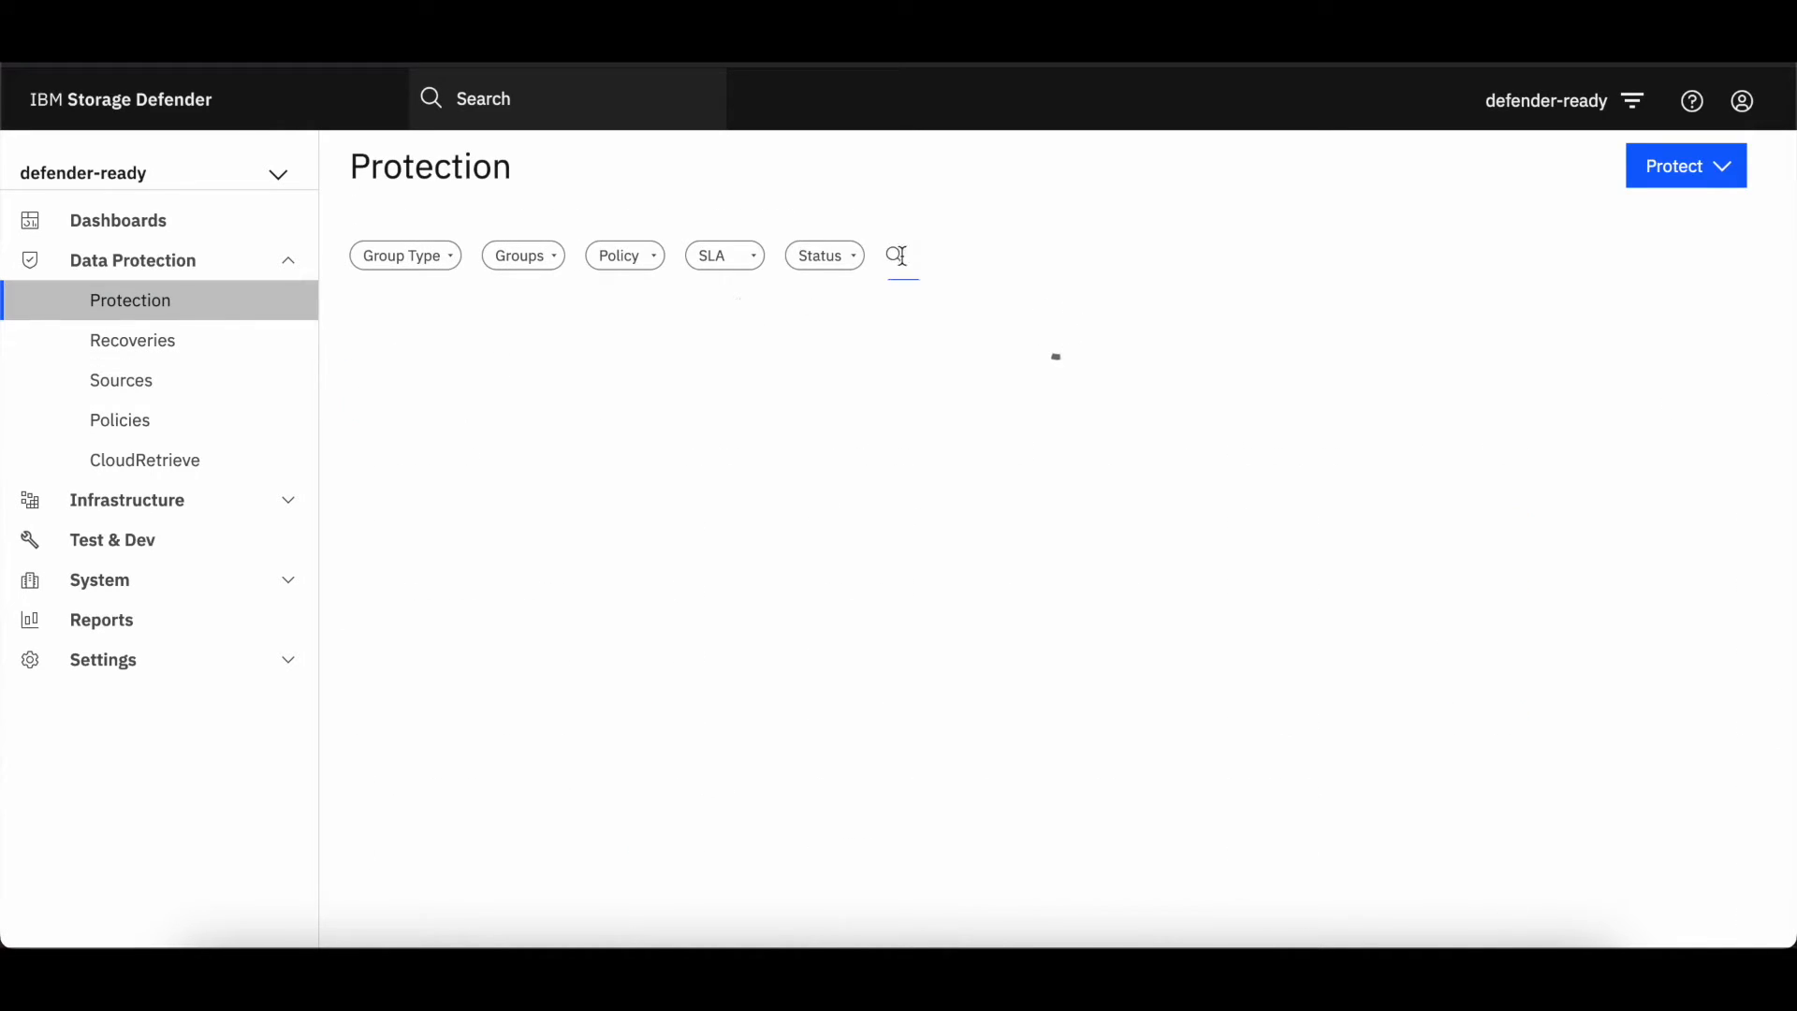
text(demo)
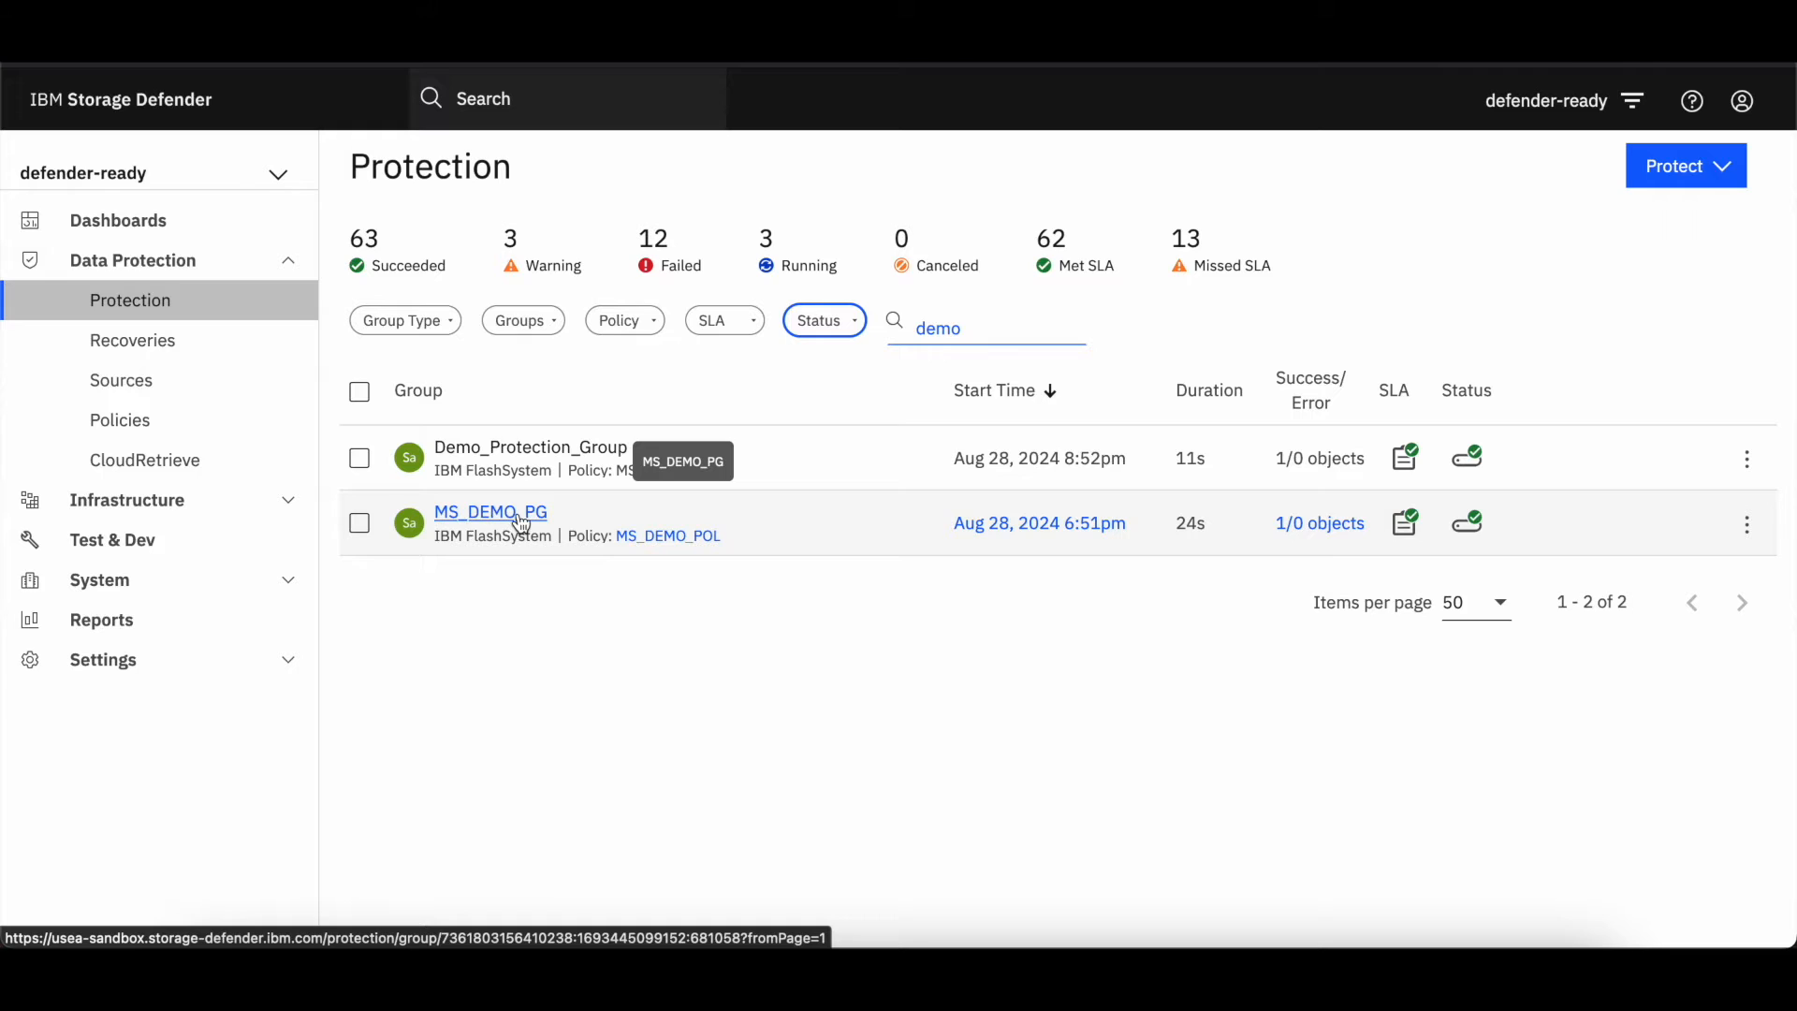
click(489, 511)
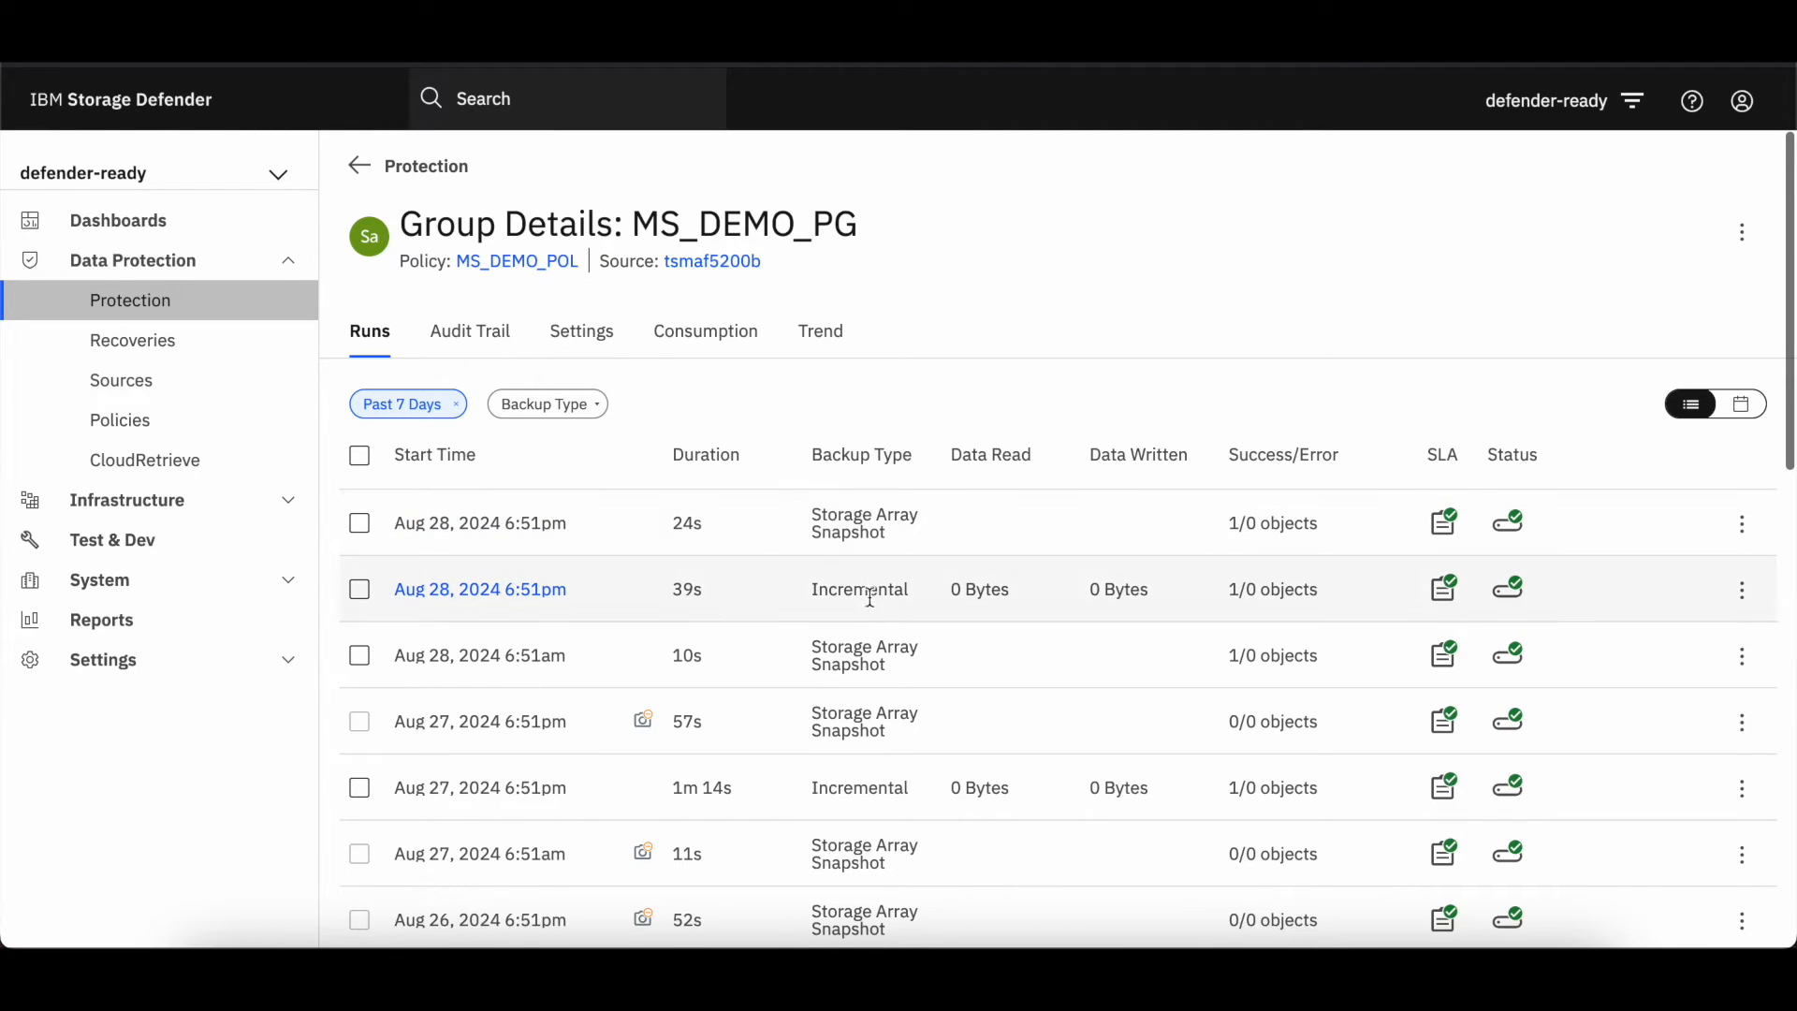
Review the group's snapshot and incremental backup runs.
scroll(down, 3)
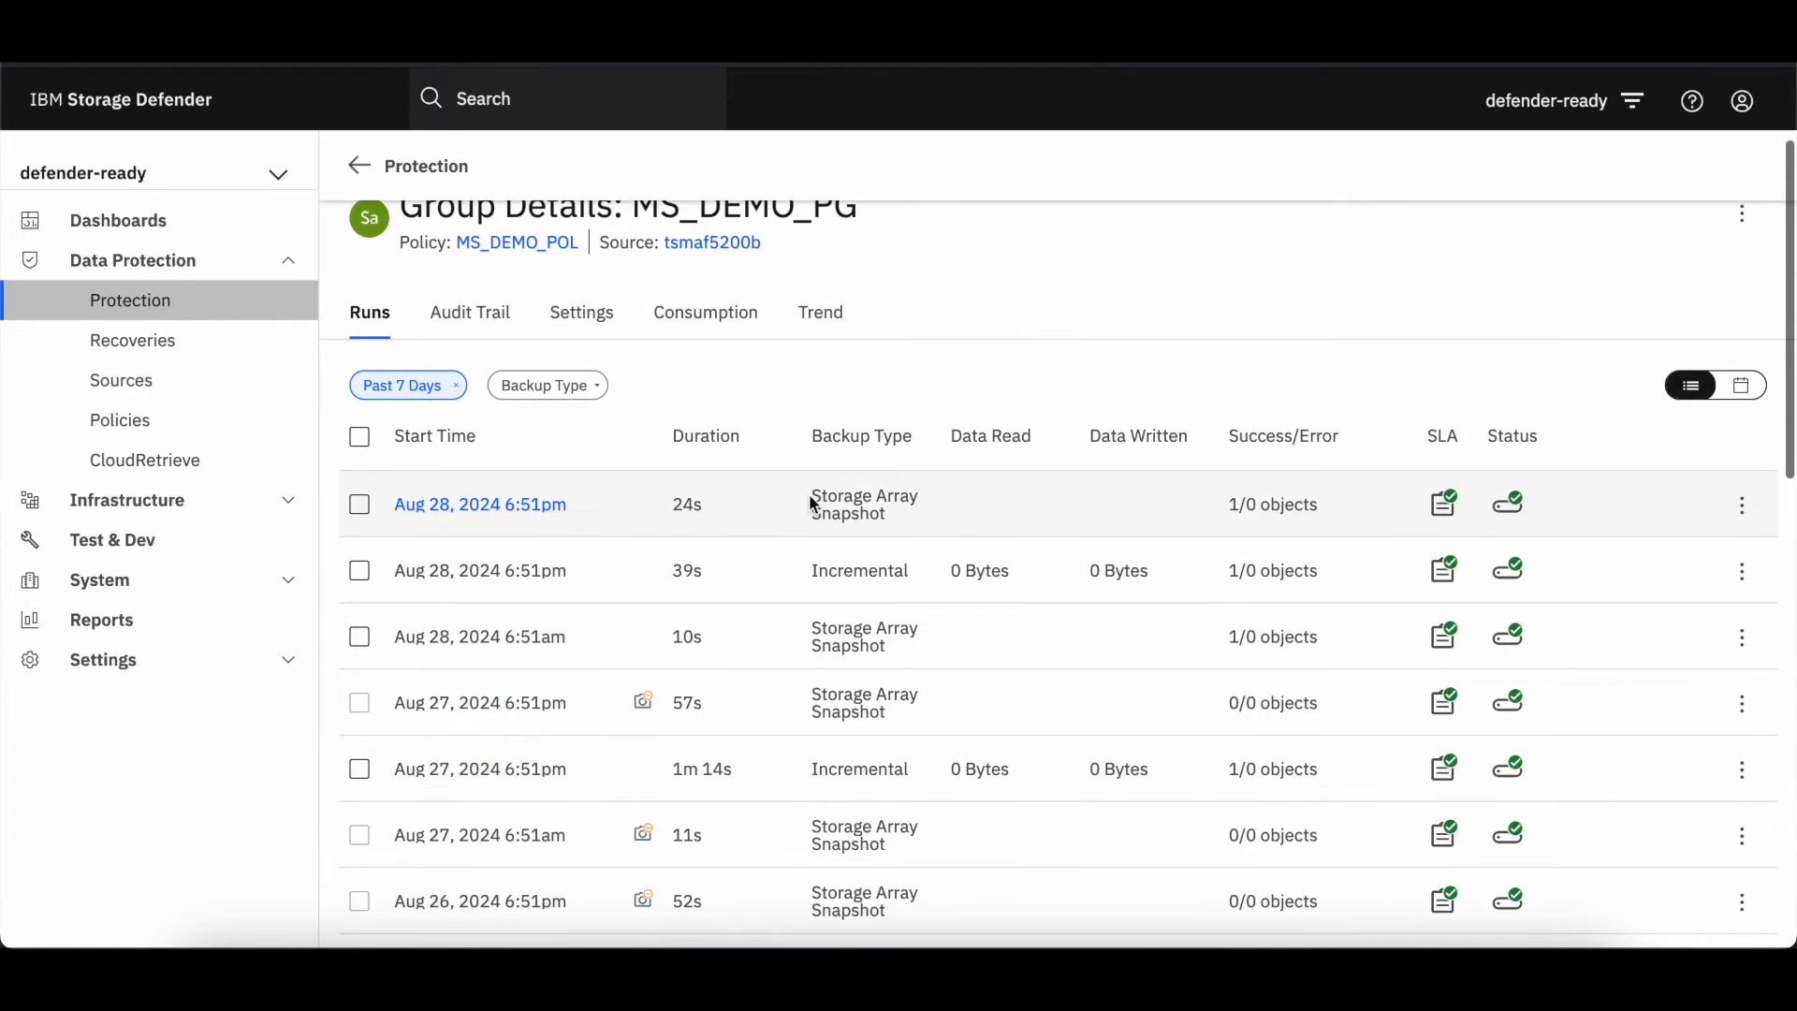
double_click(863, 503)
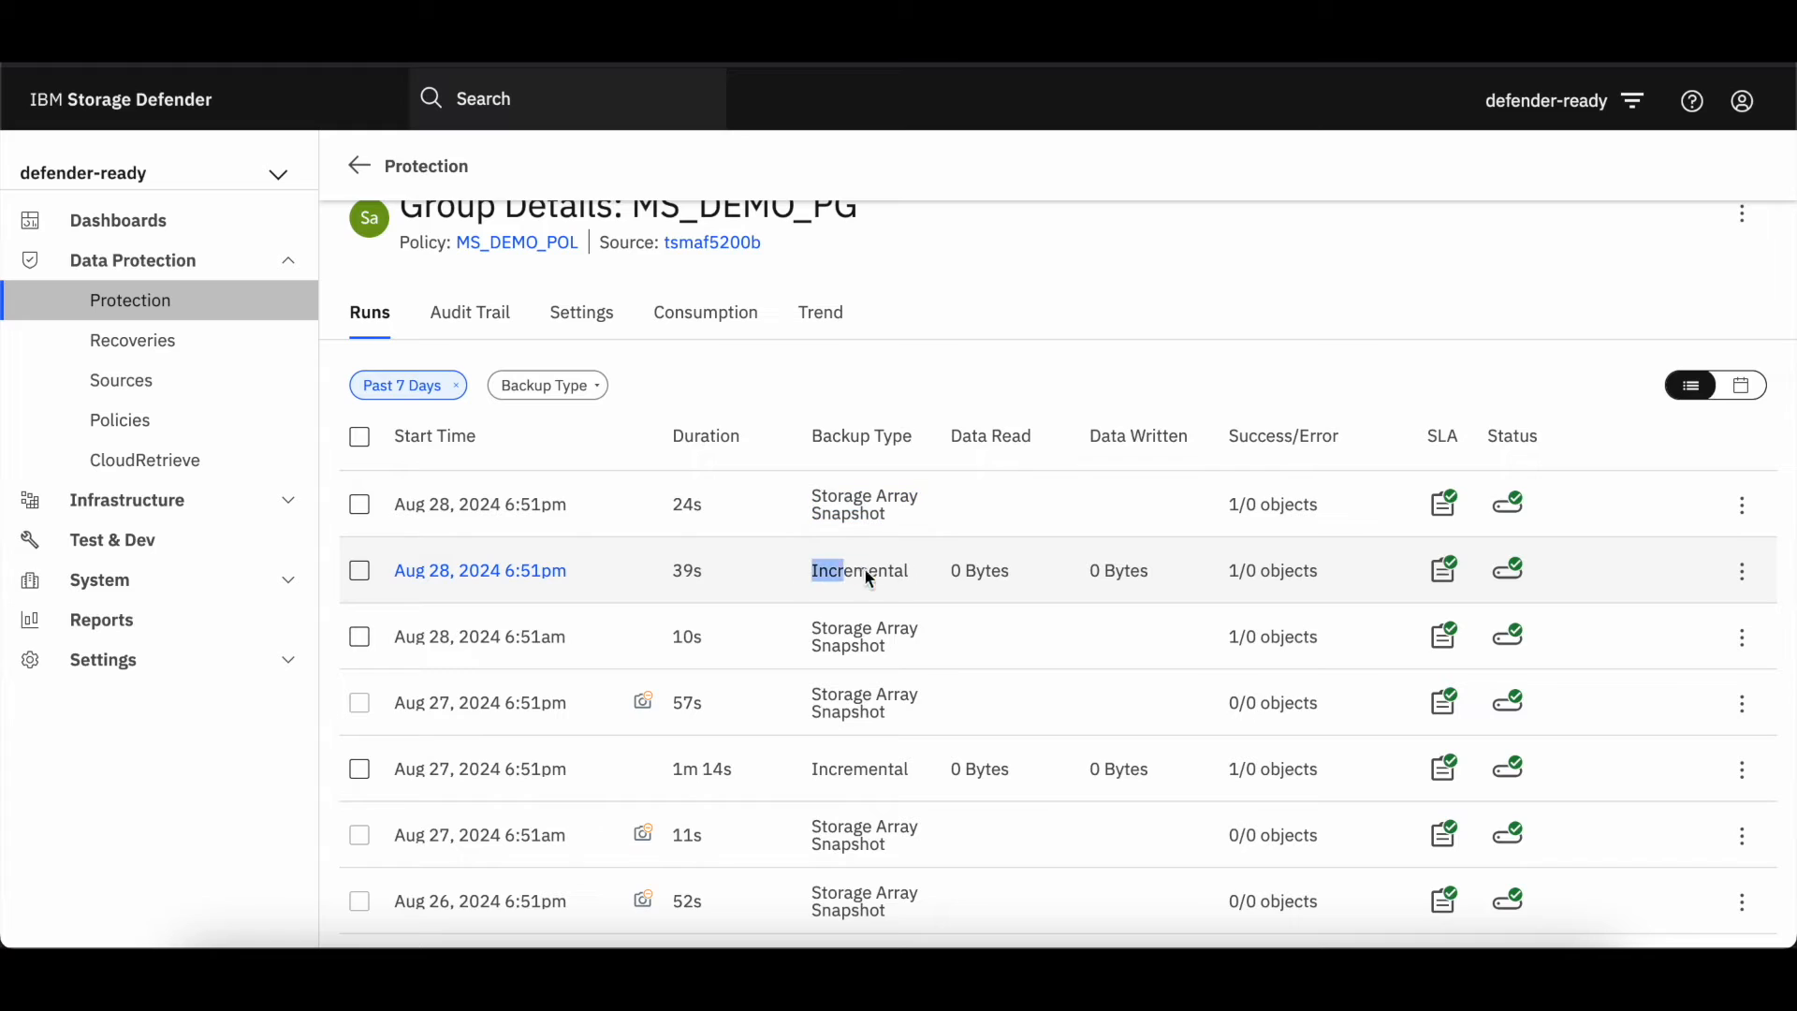
double_click(859, 571)
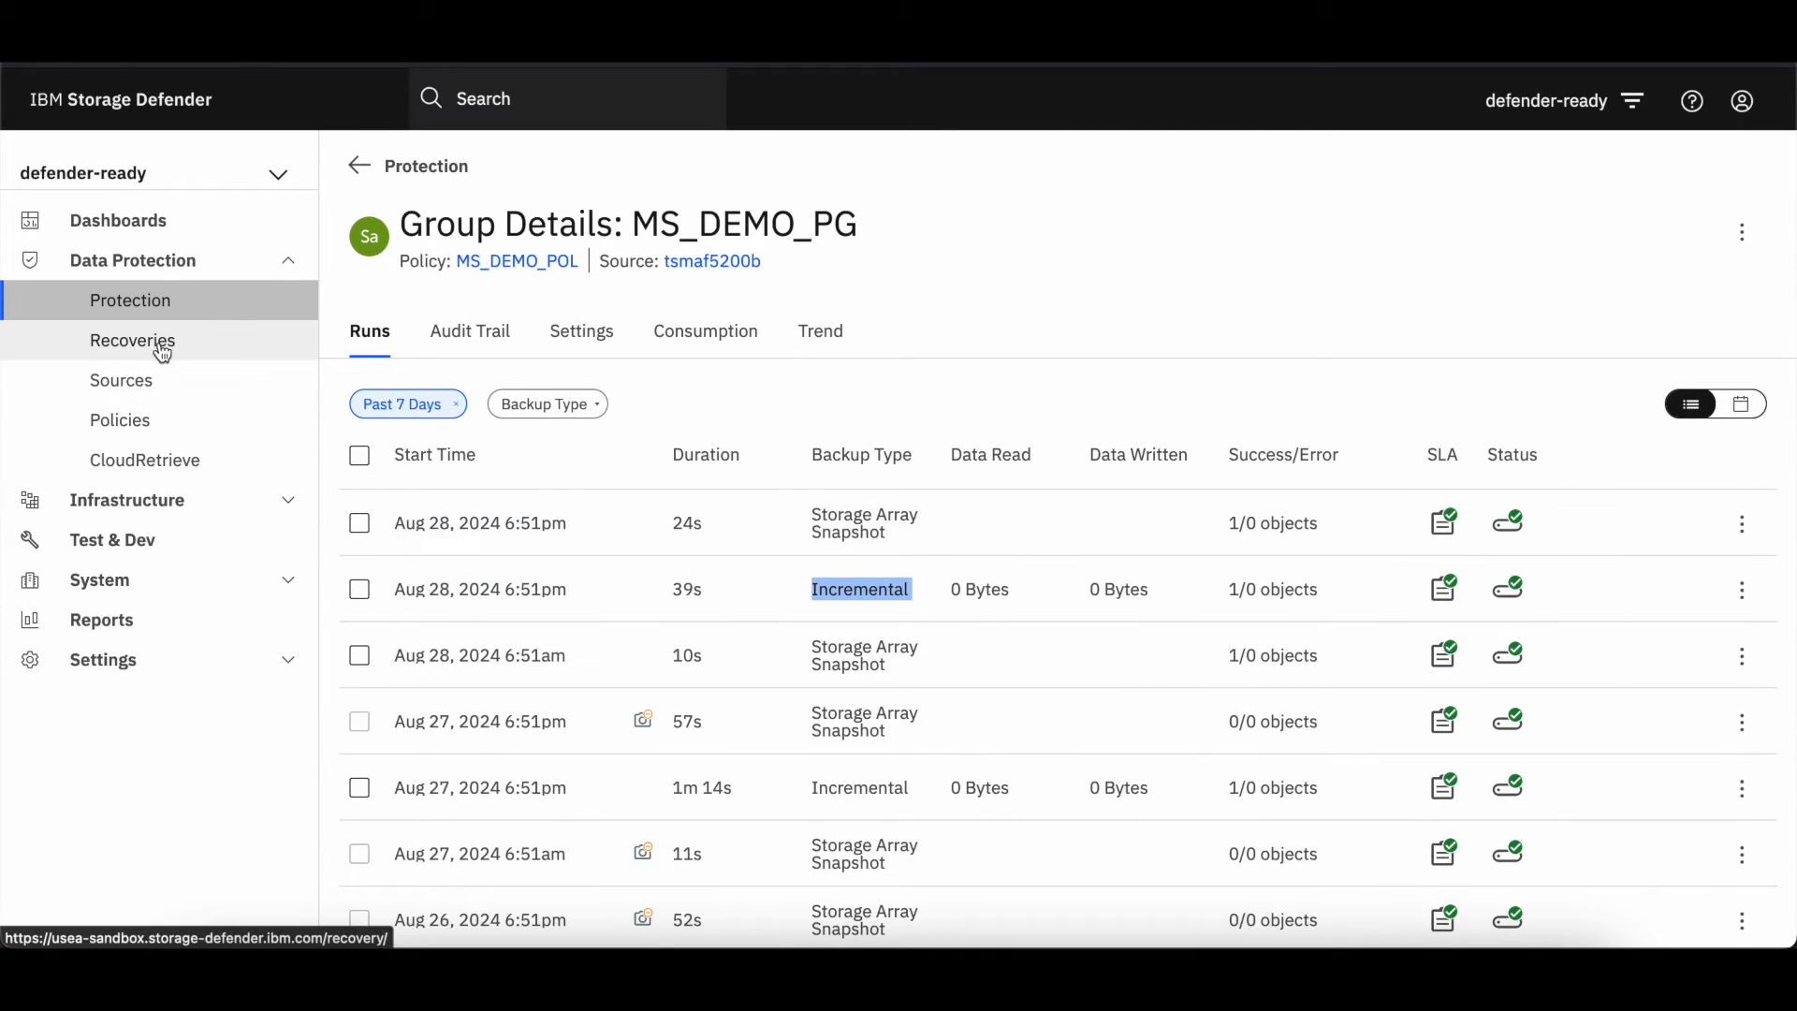
From Recoveries, start a new Storage Volumes recovery.
click(131, 341)
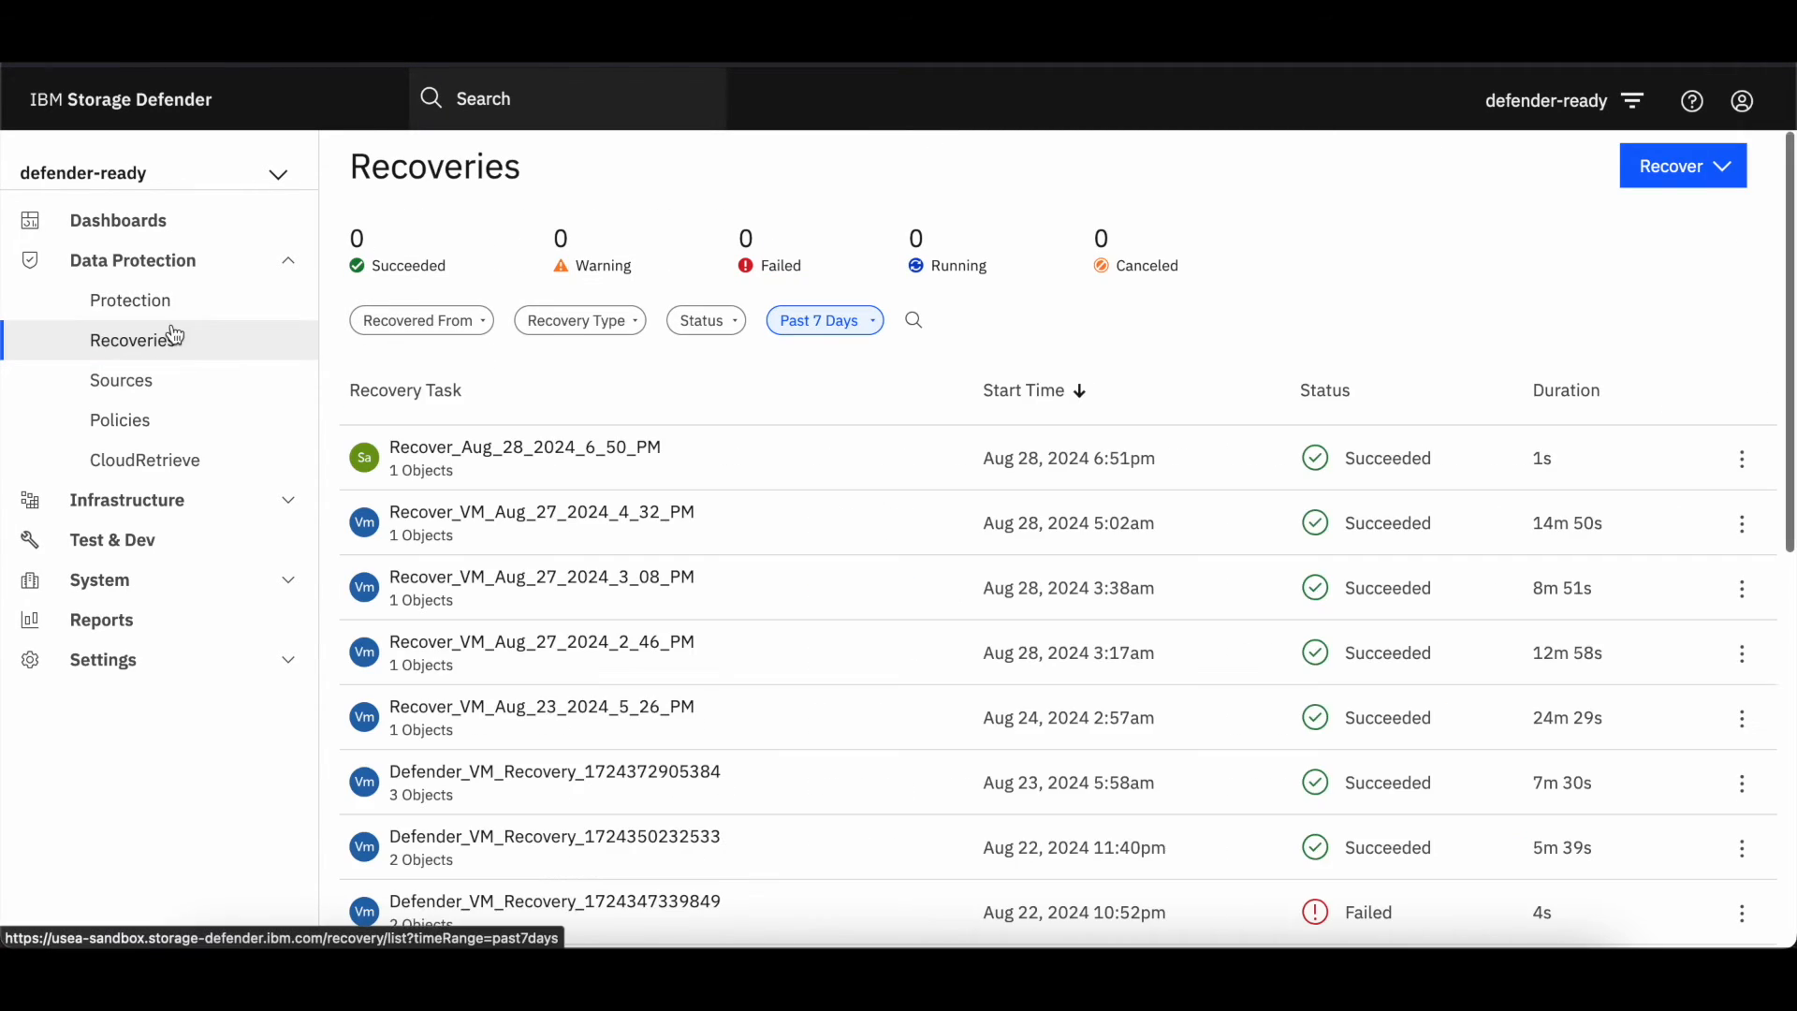
click(1682, 165)
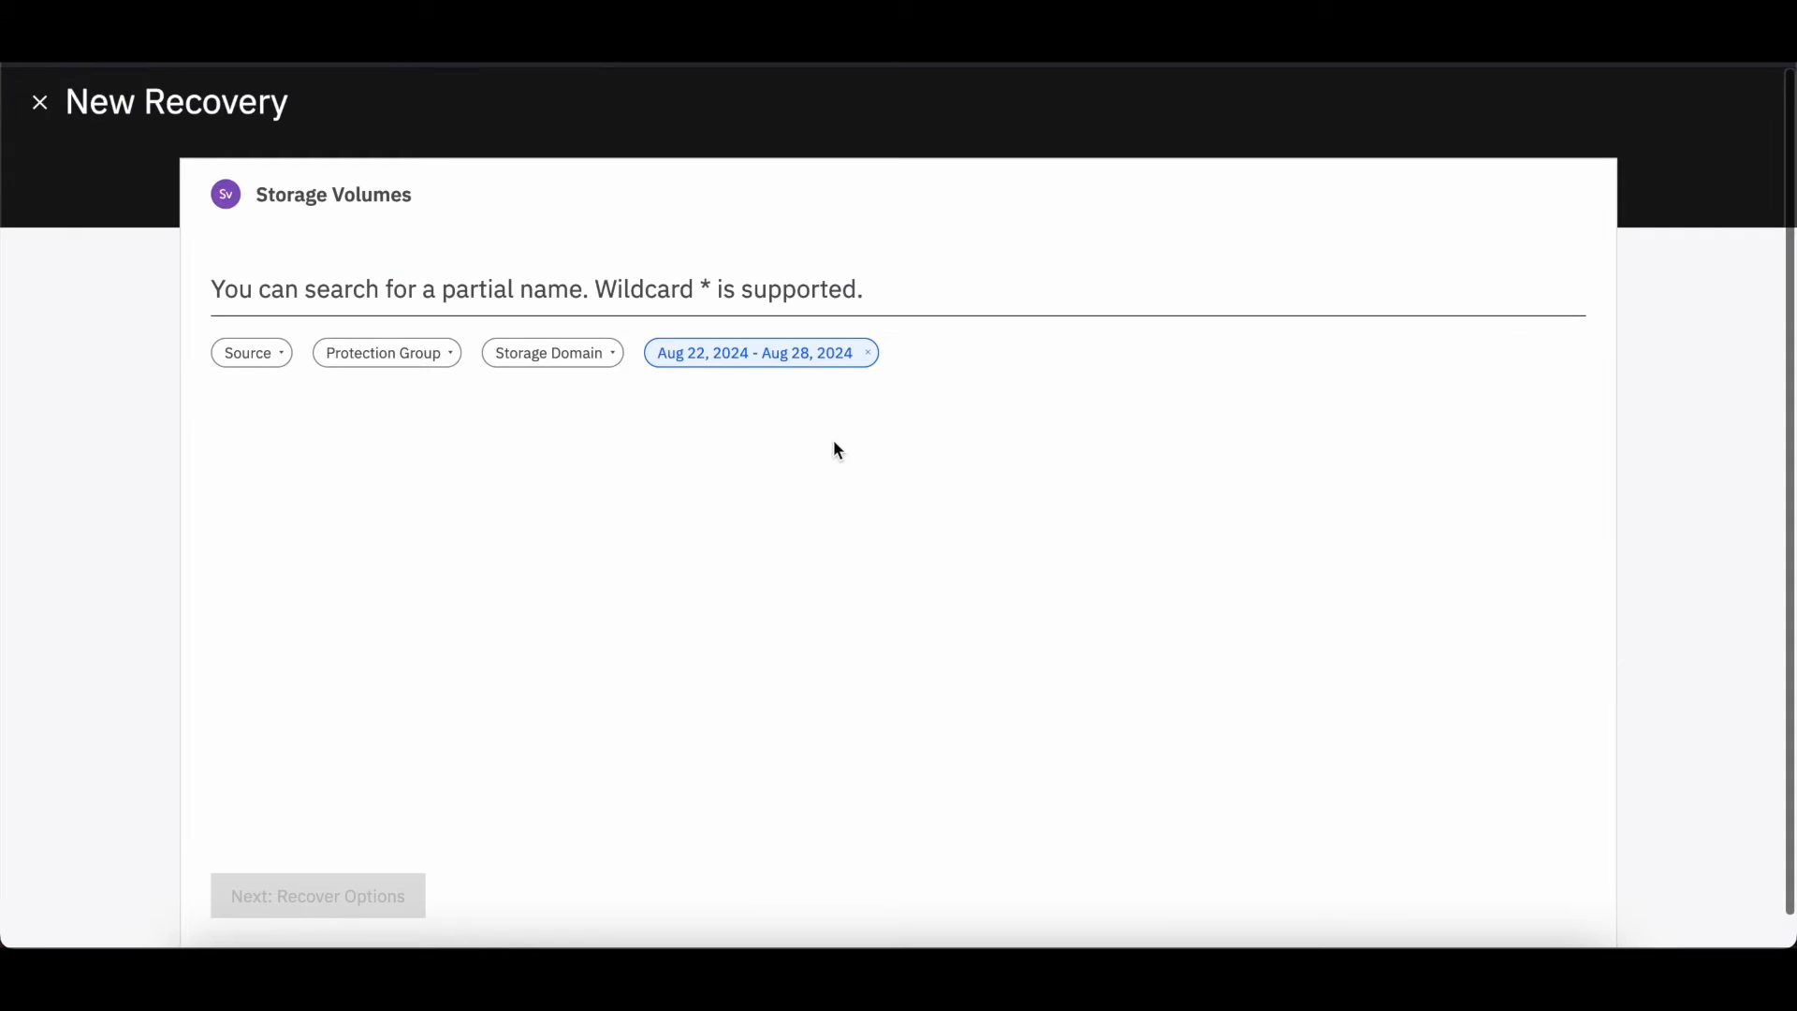
Search 'de', select MS_DEMO_VG for recovery and bring up its recovery point choices.
click(481, 289)
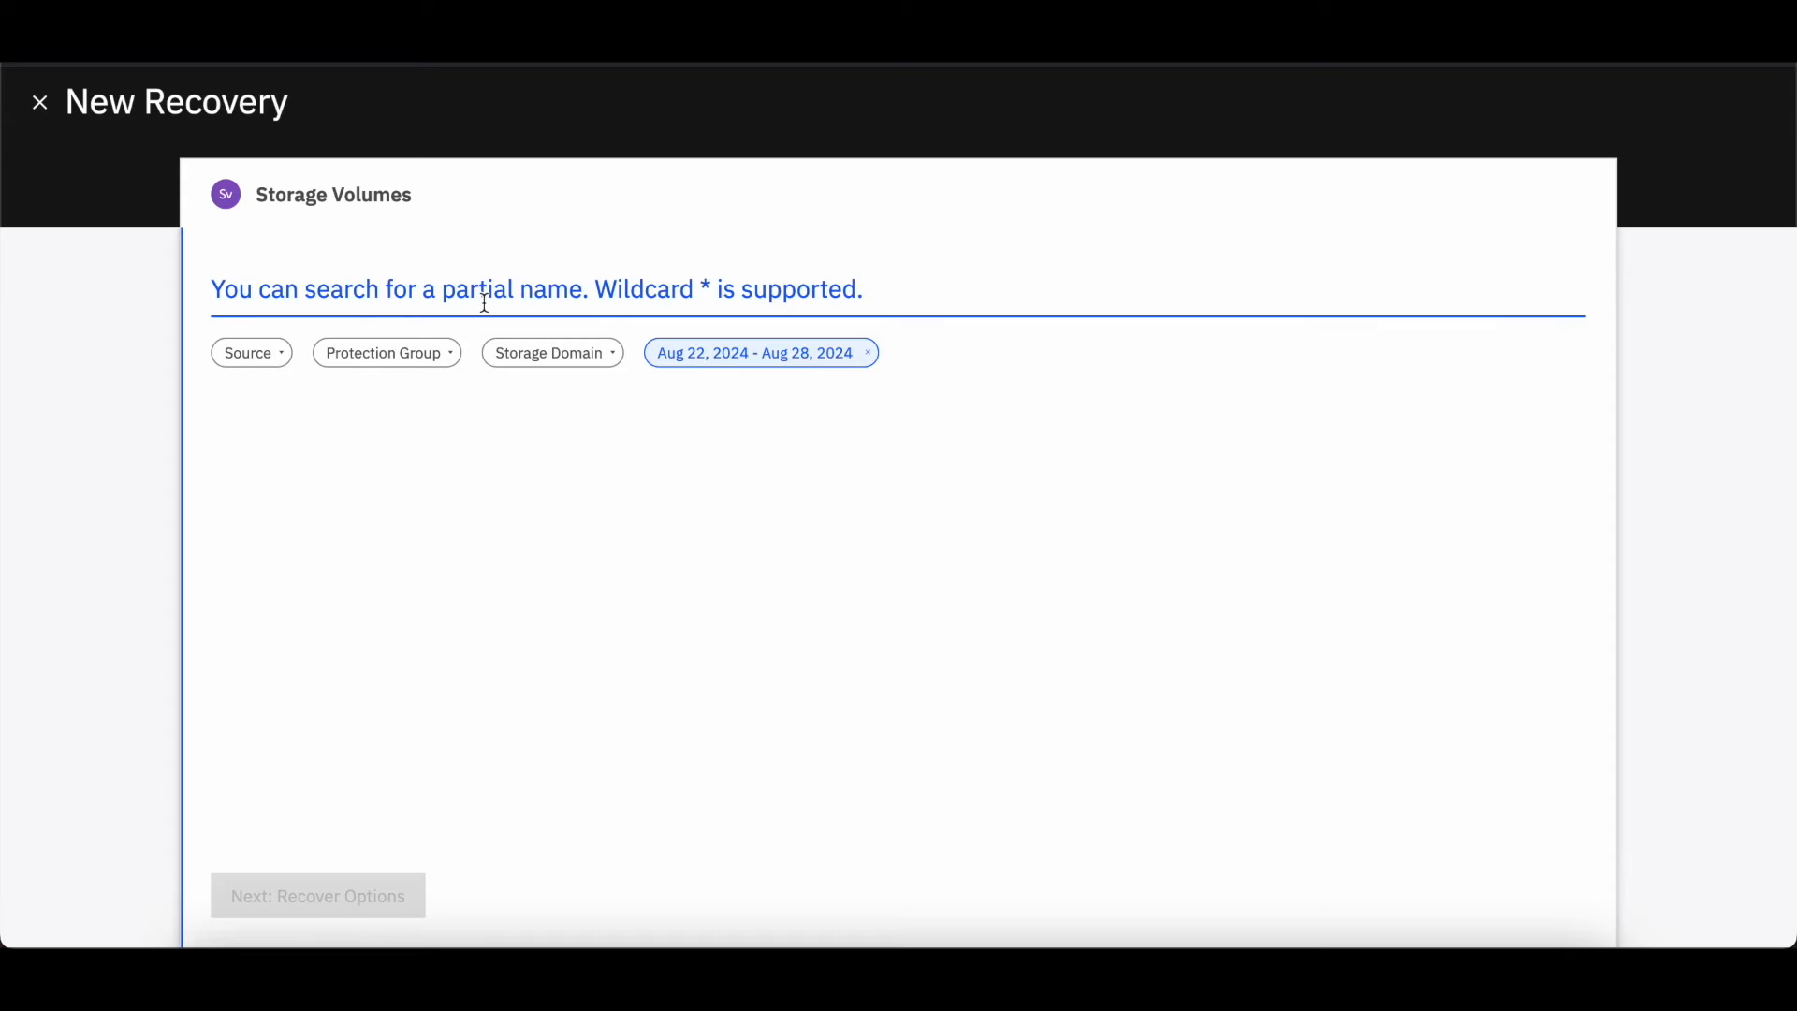
text(demo)
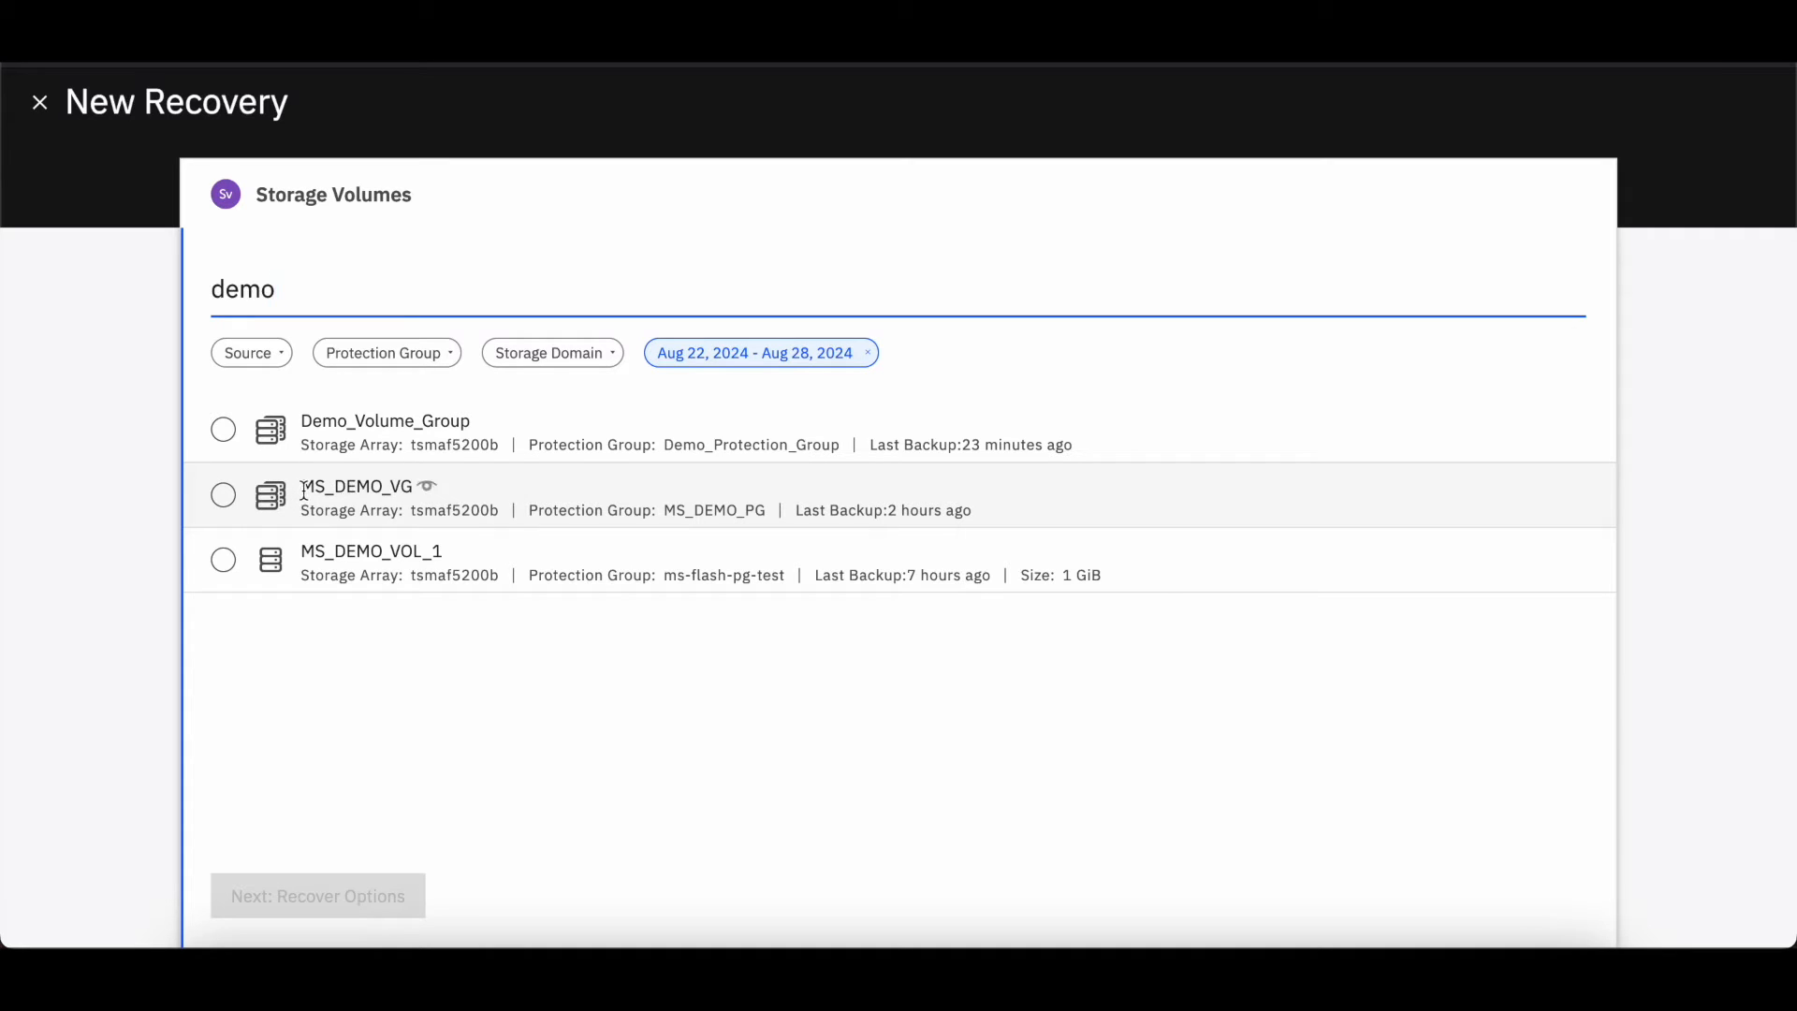
click(222, 494)
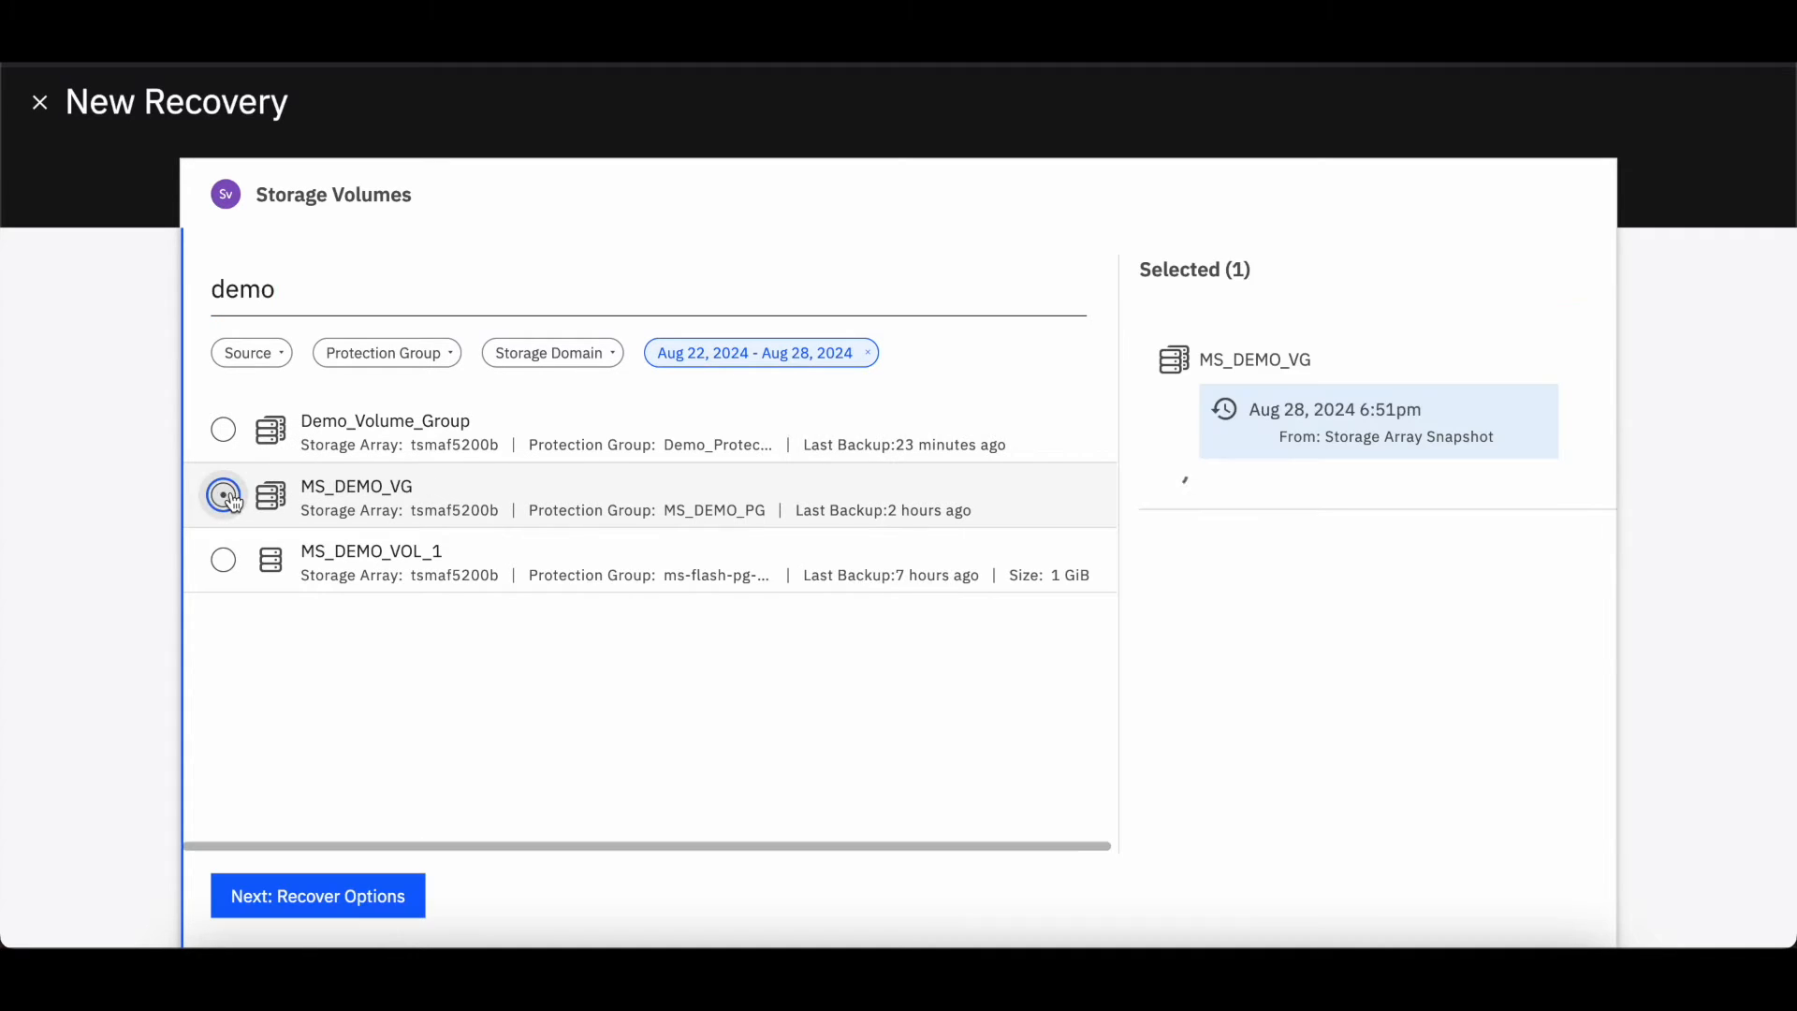
click(222, 494)
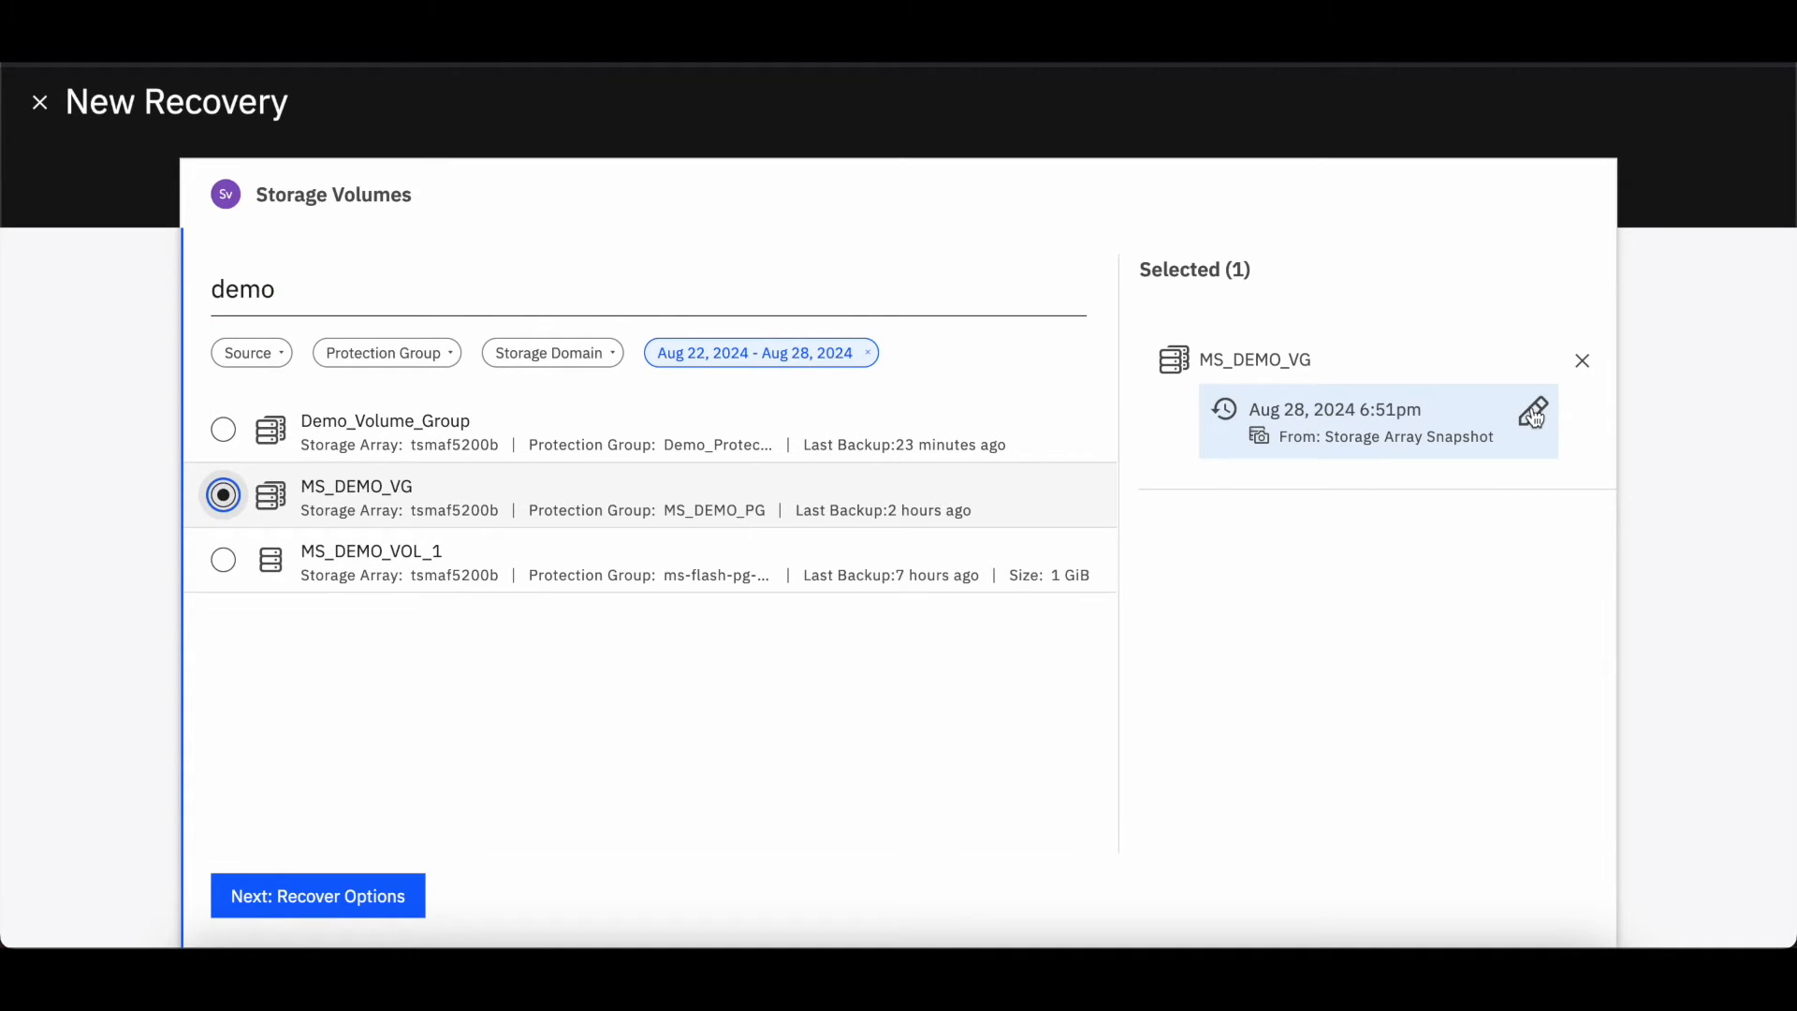
click(1533, 410)
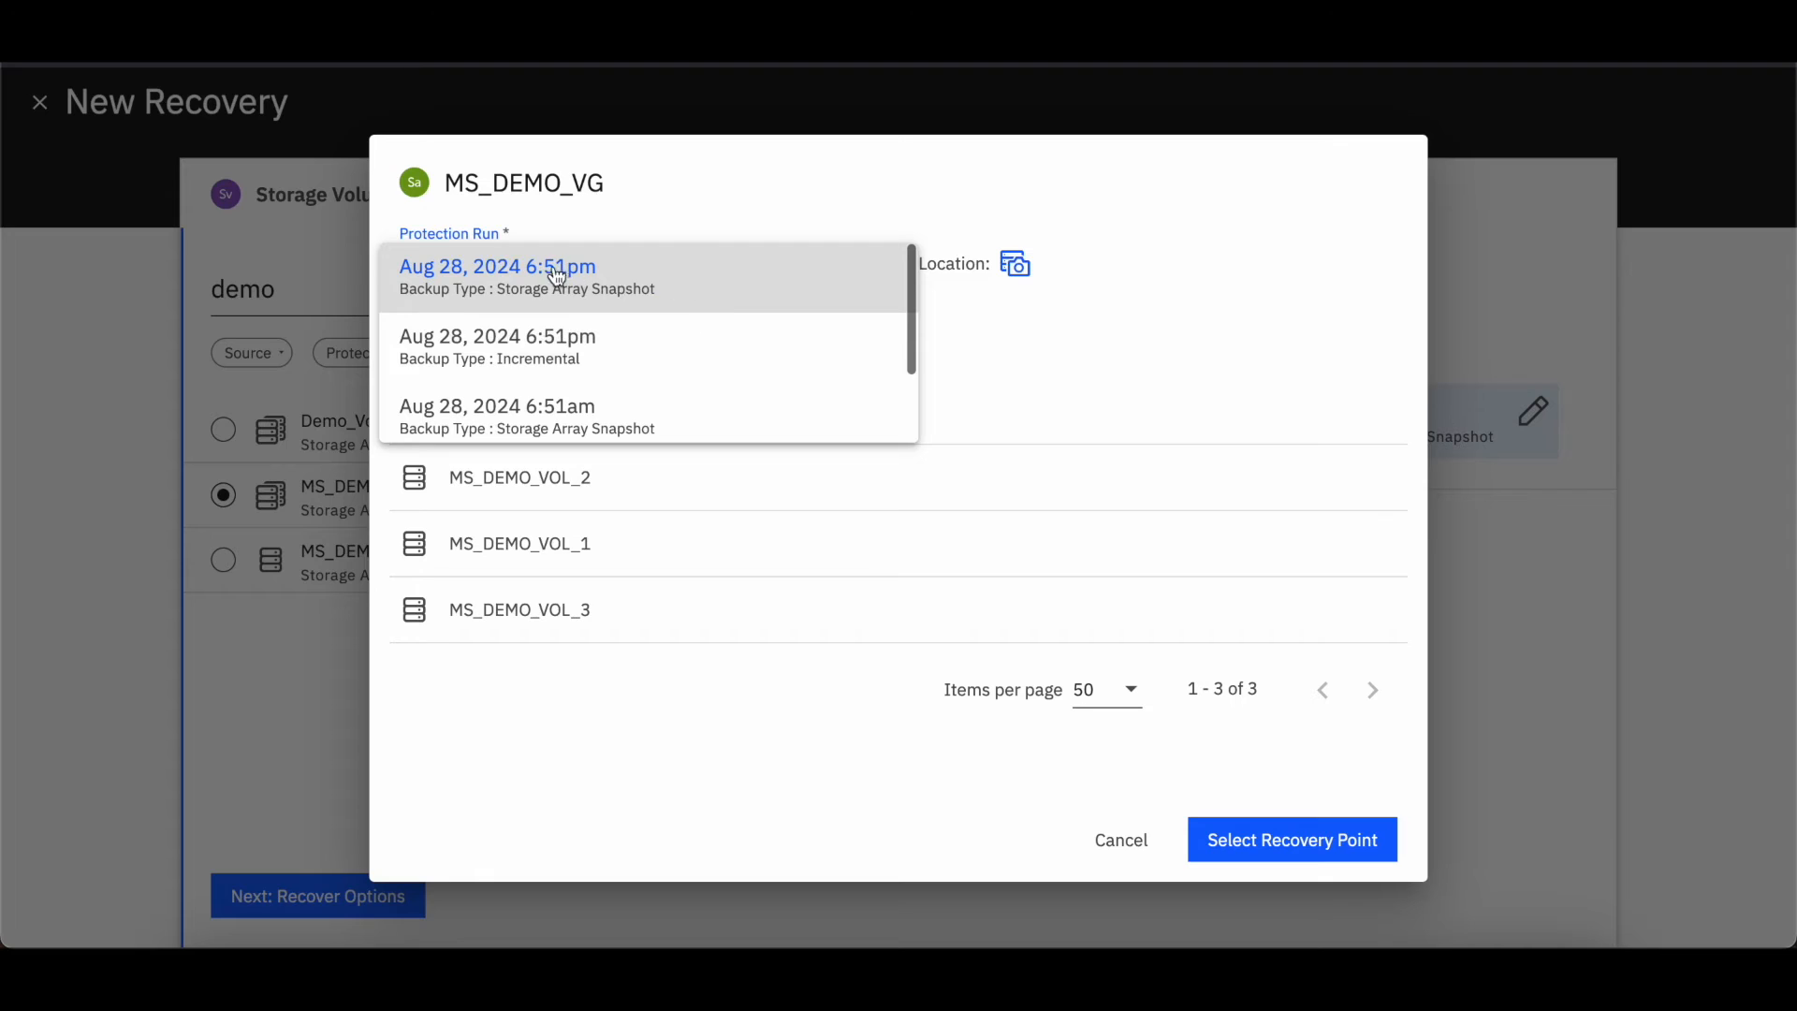
Confirm the Aug 28, 2024 6:51pm Storage Array Snapshot run as the recovery point.
click(498, 266)
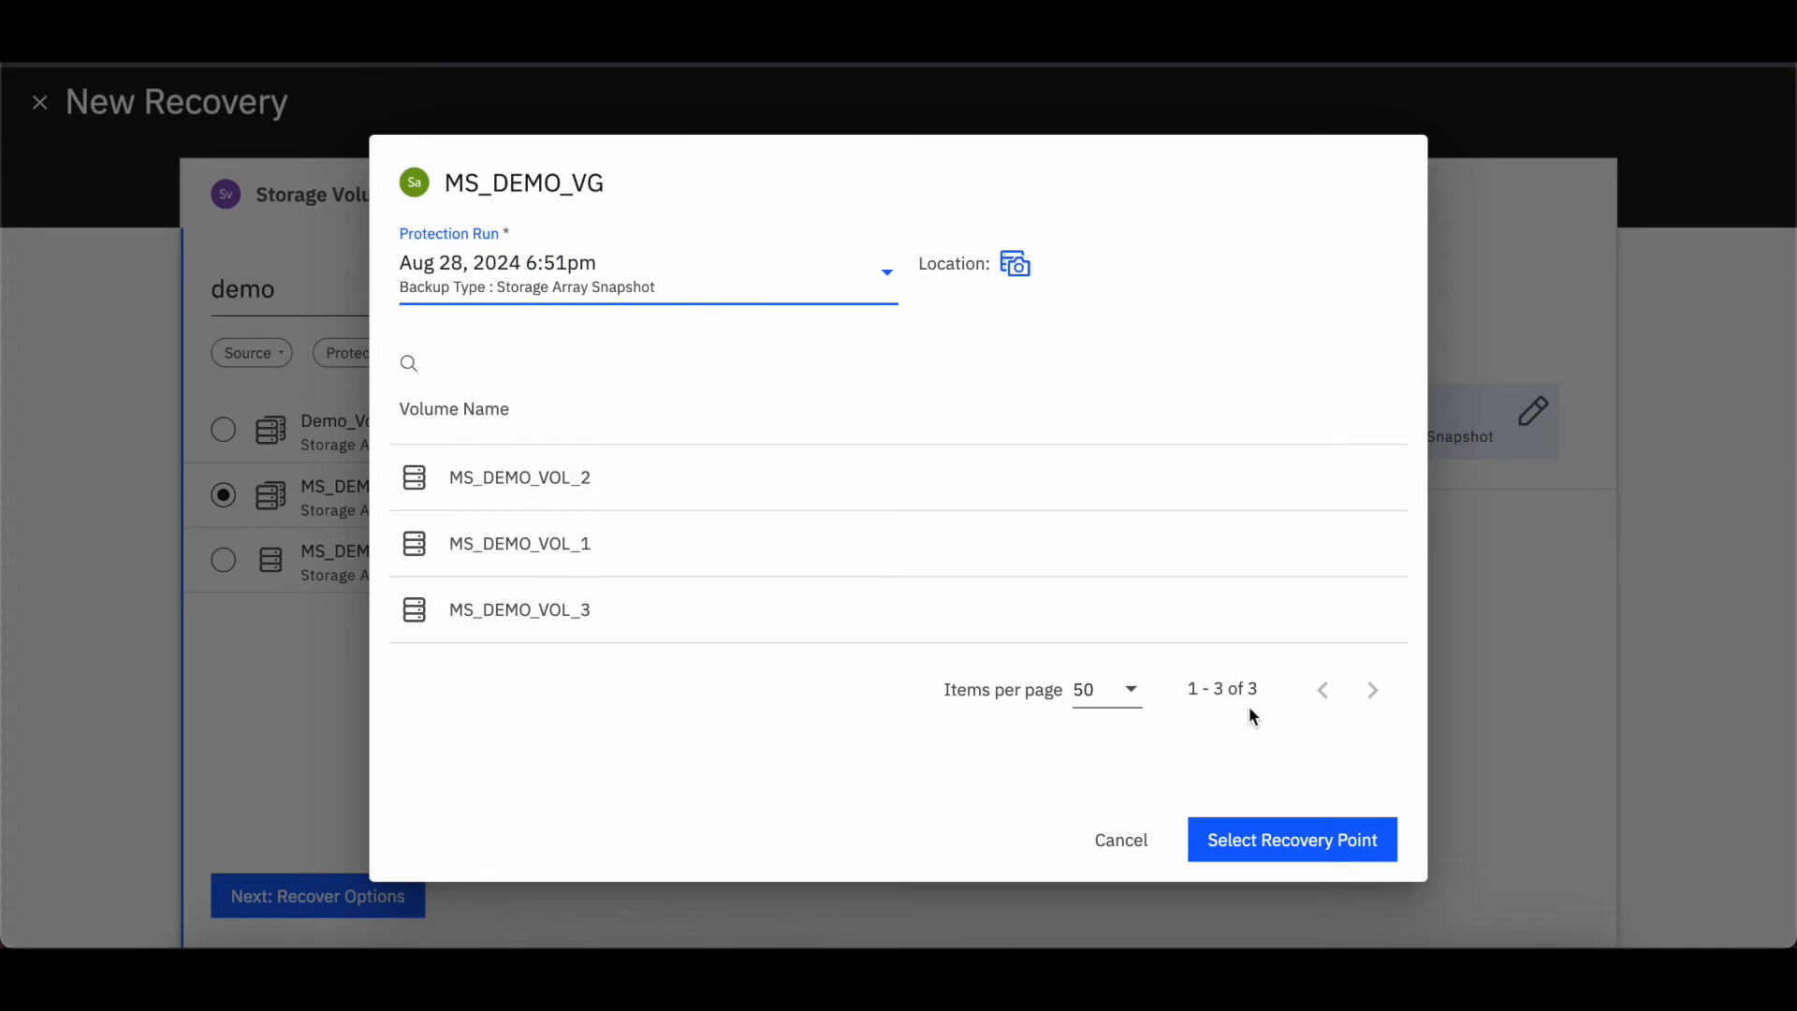
click(1289, 839)
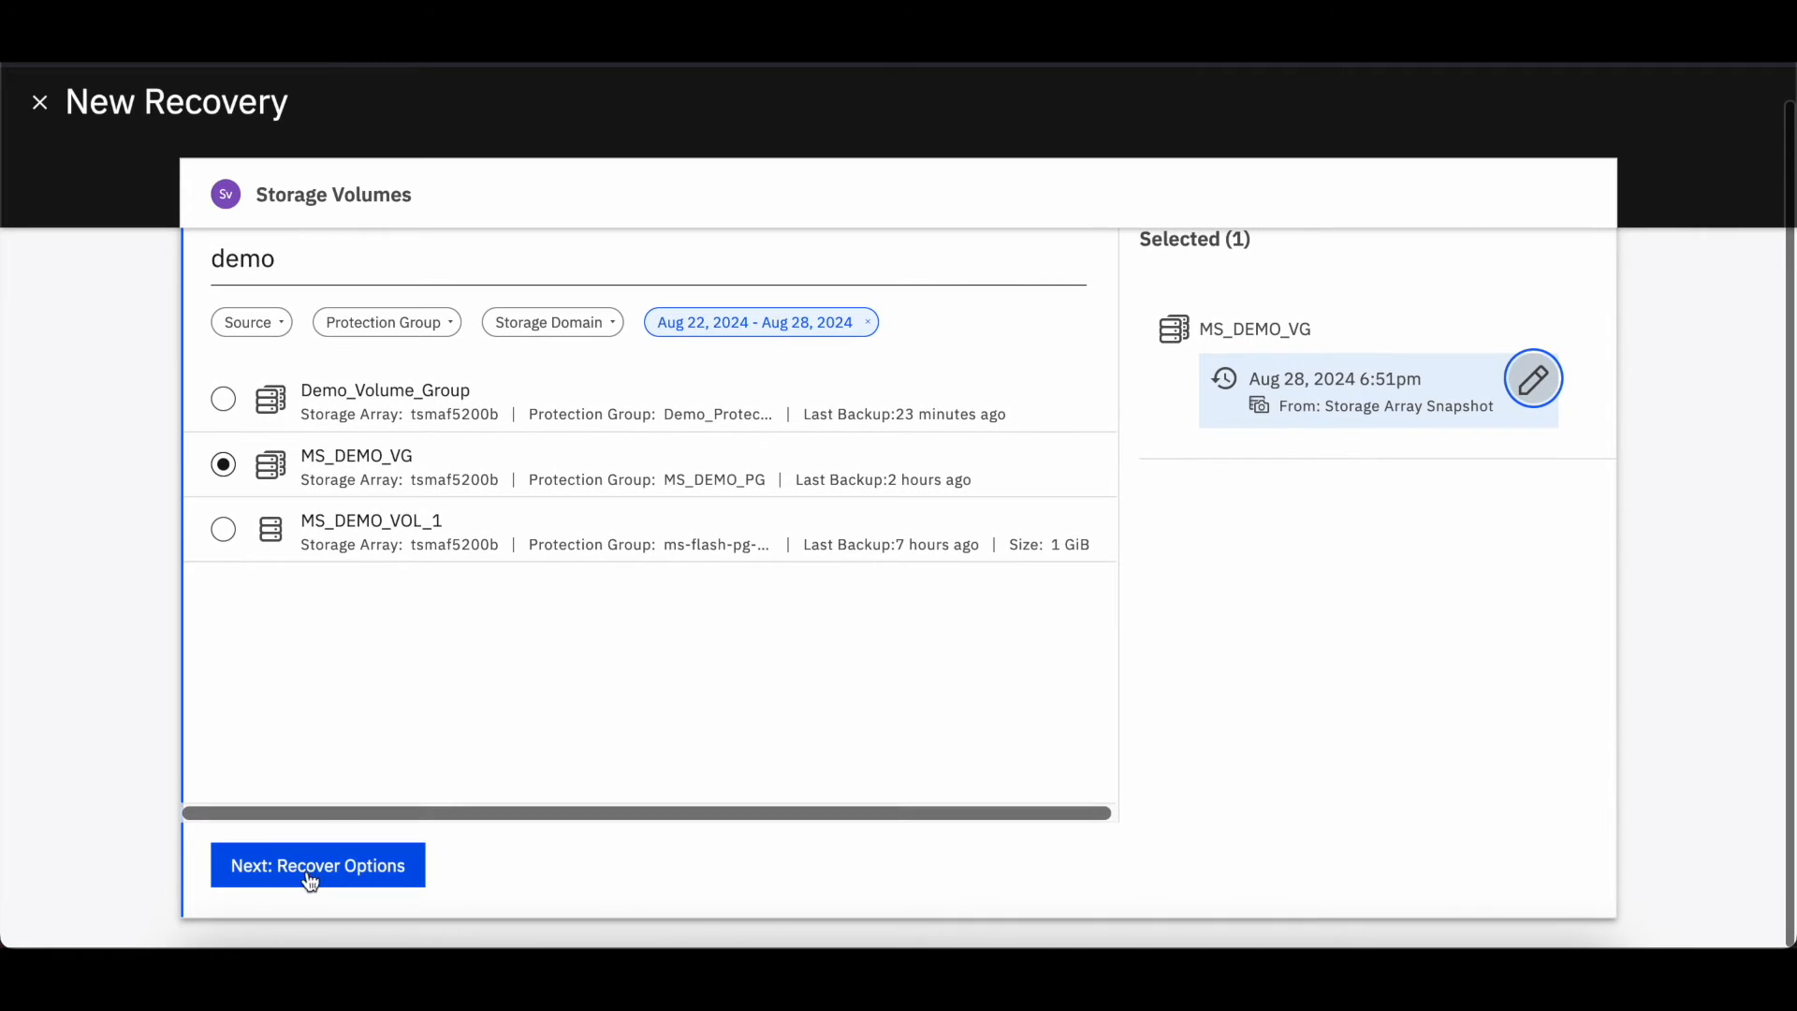
Set storage pool SPNLSAS in the recover options, keep the copy- prefix, and submit the recovery.
click(318, 865)
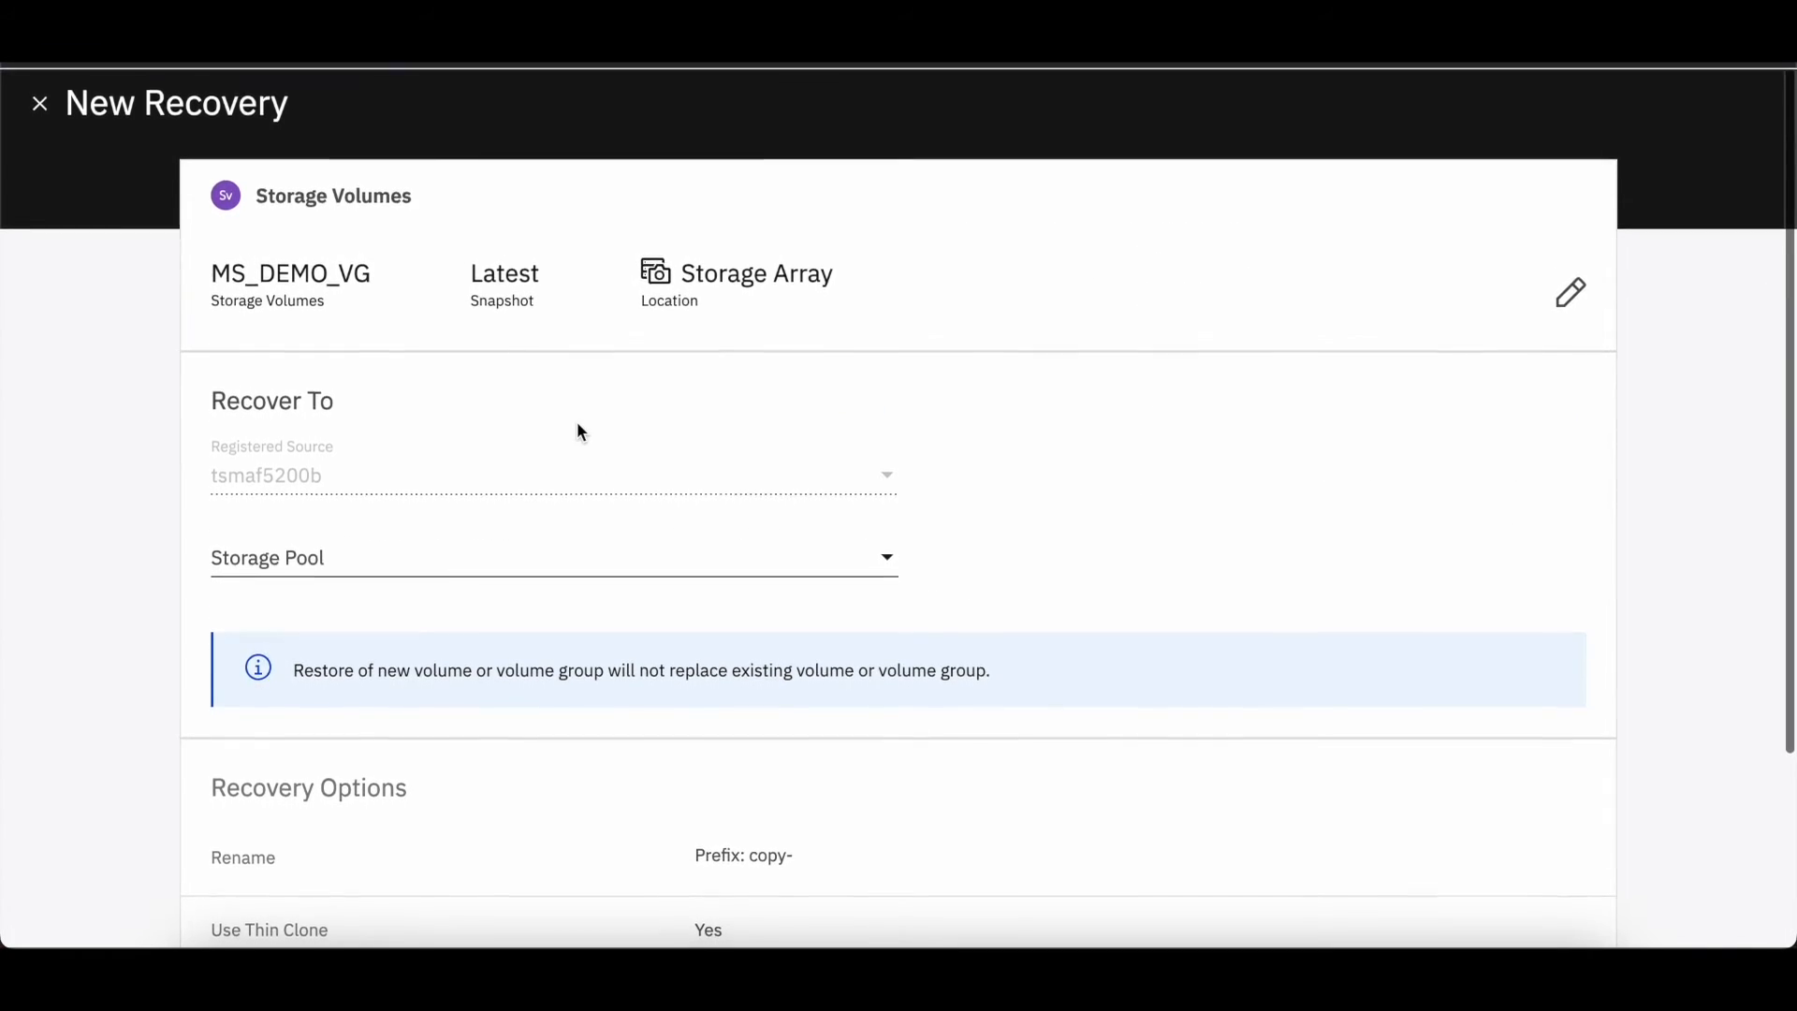
scroll(down, 3)
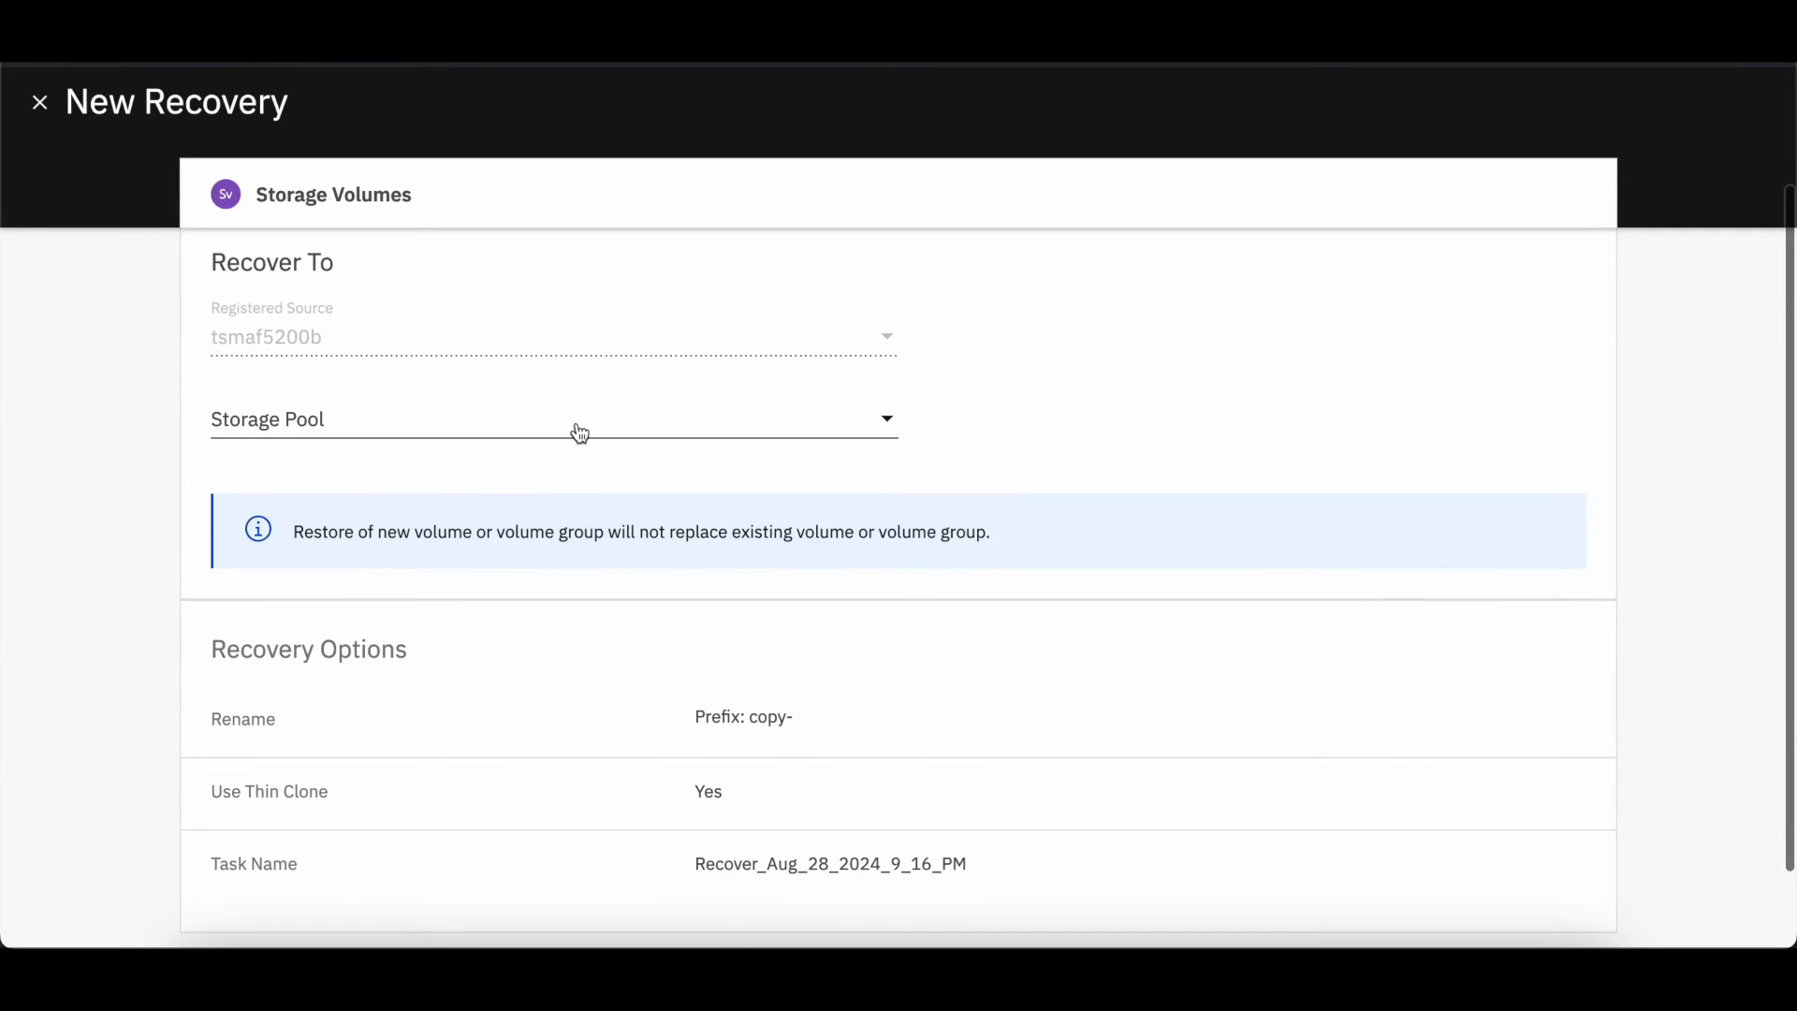
click(554, 418)
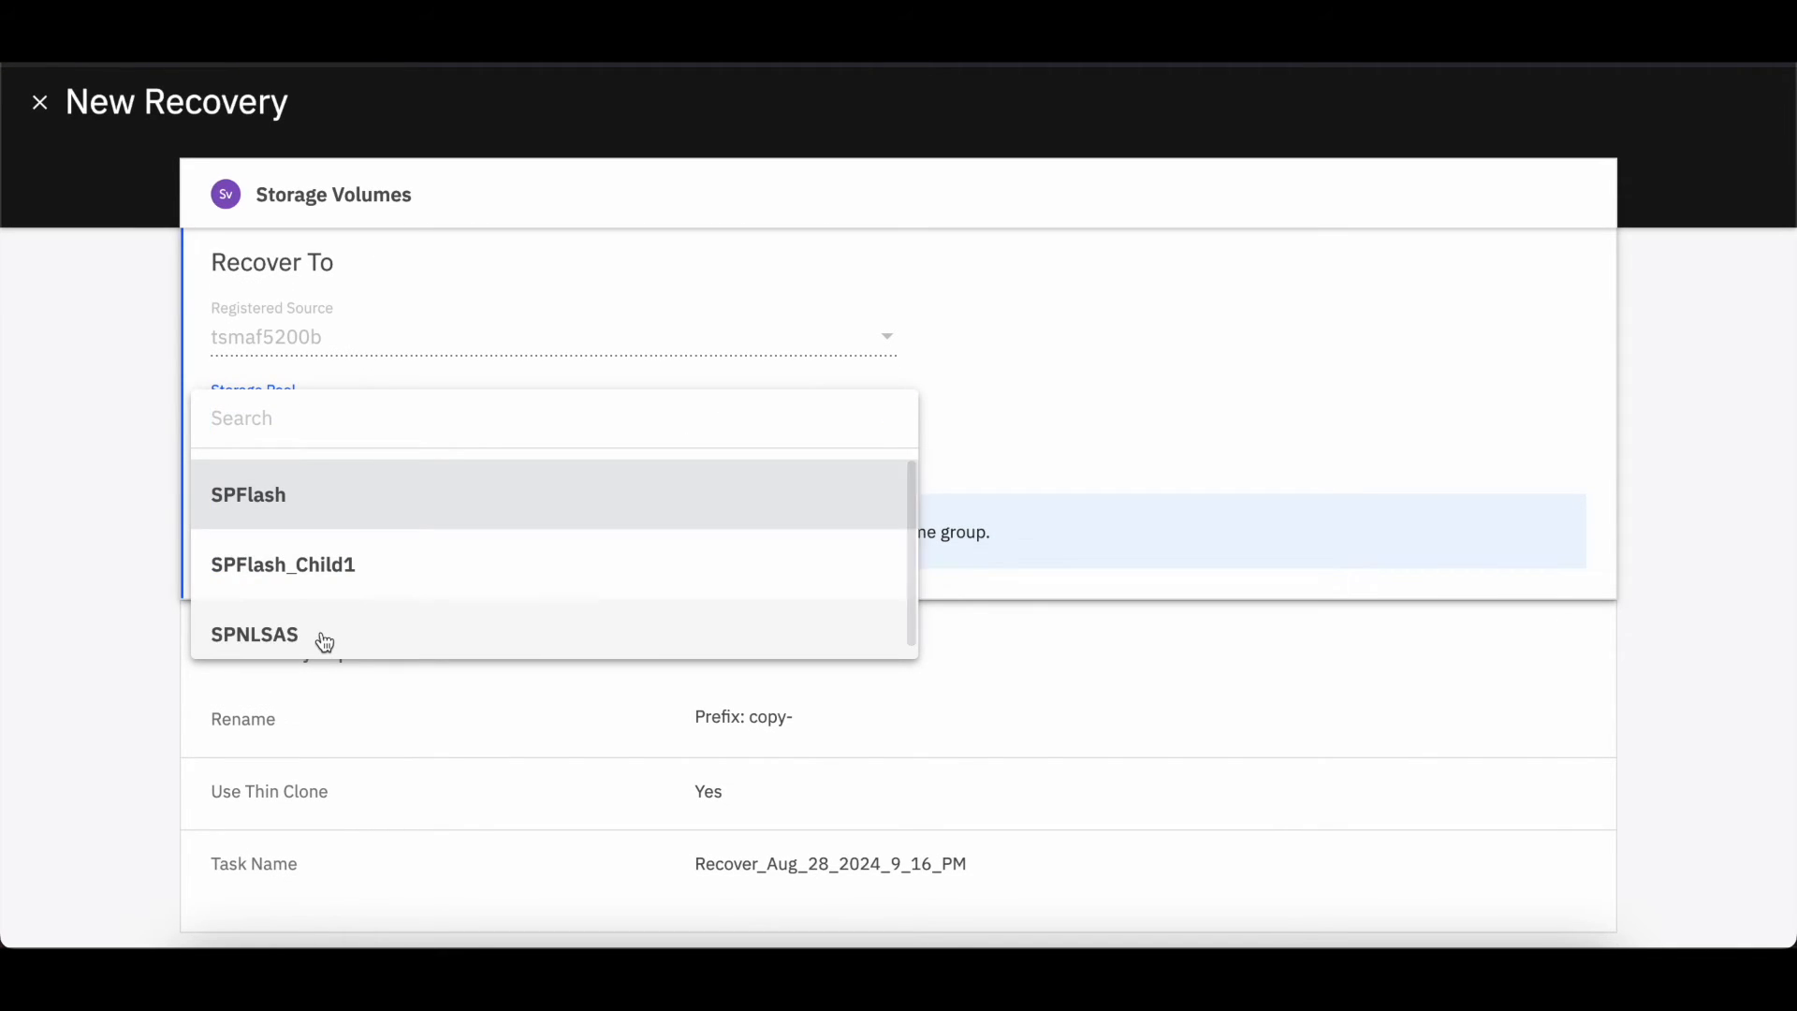
click(254, 634)
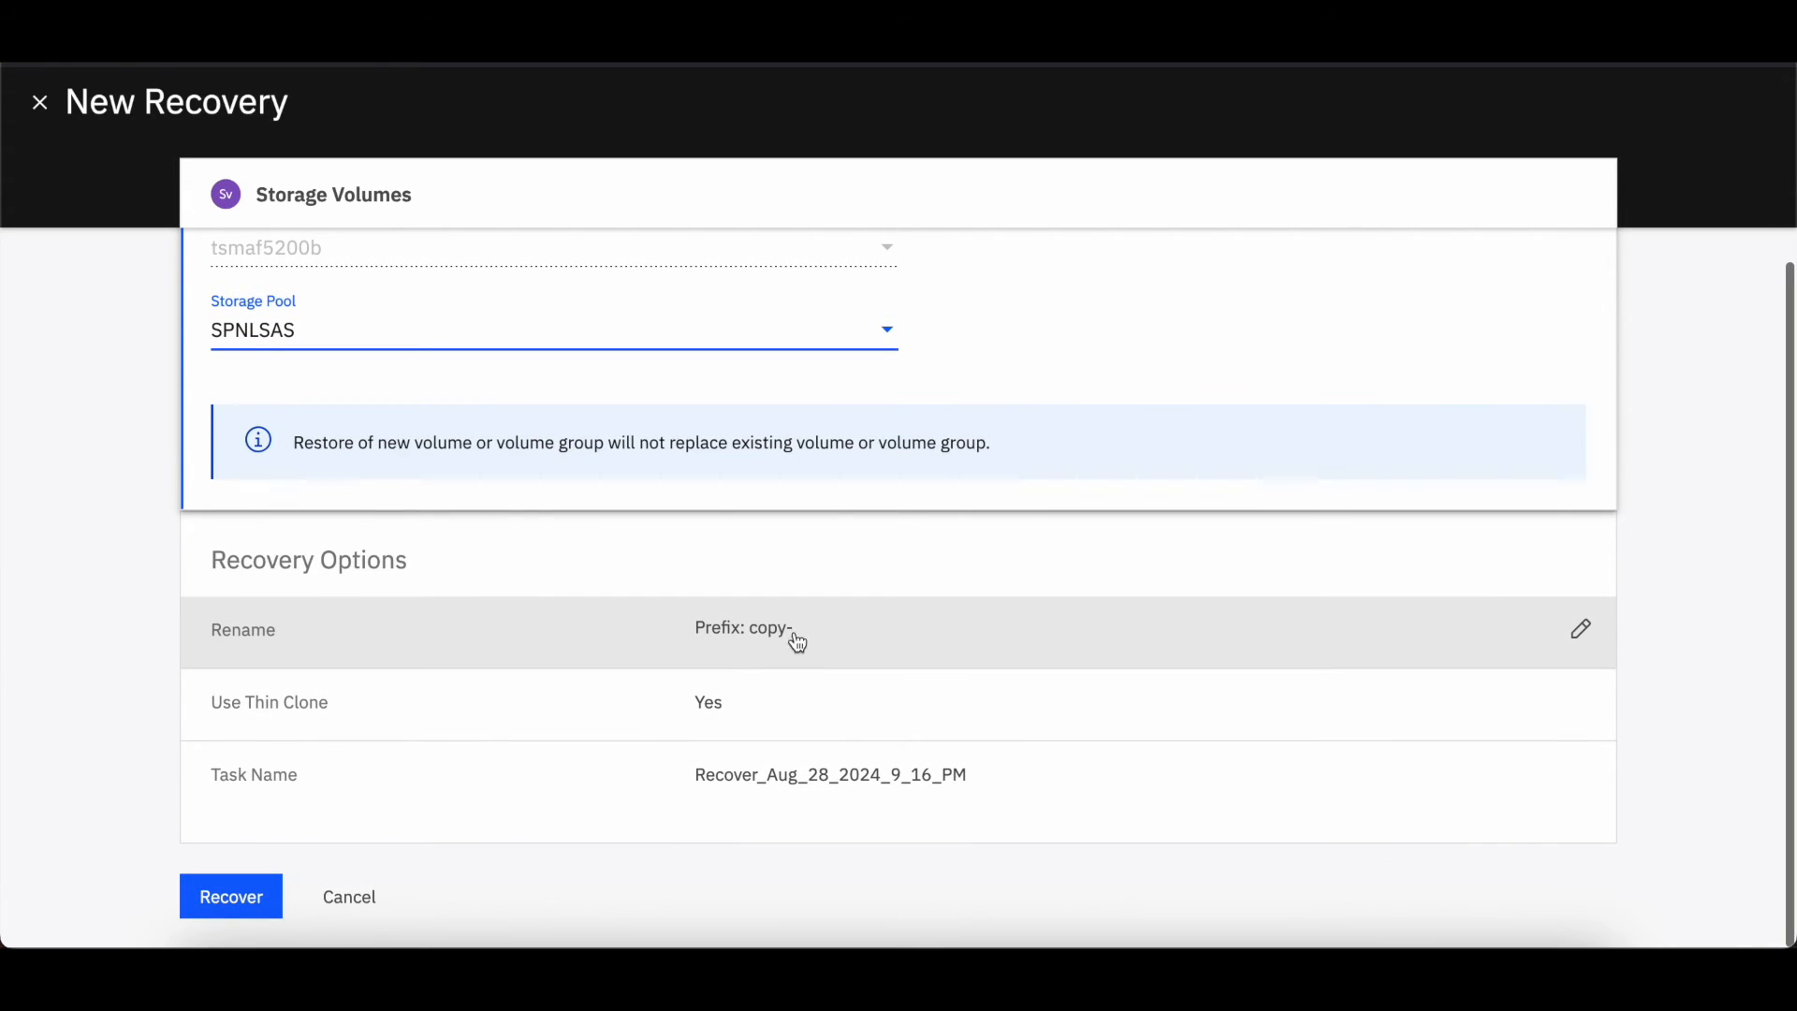
mouse_move(773, 642)
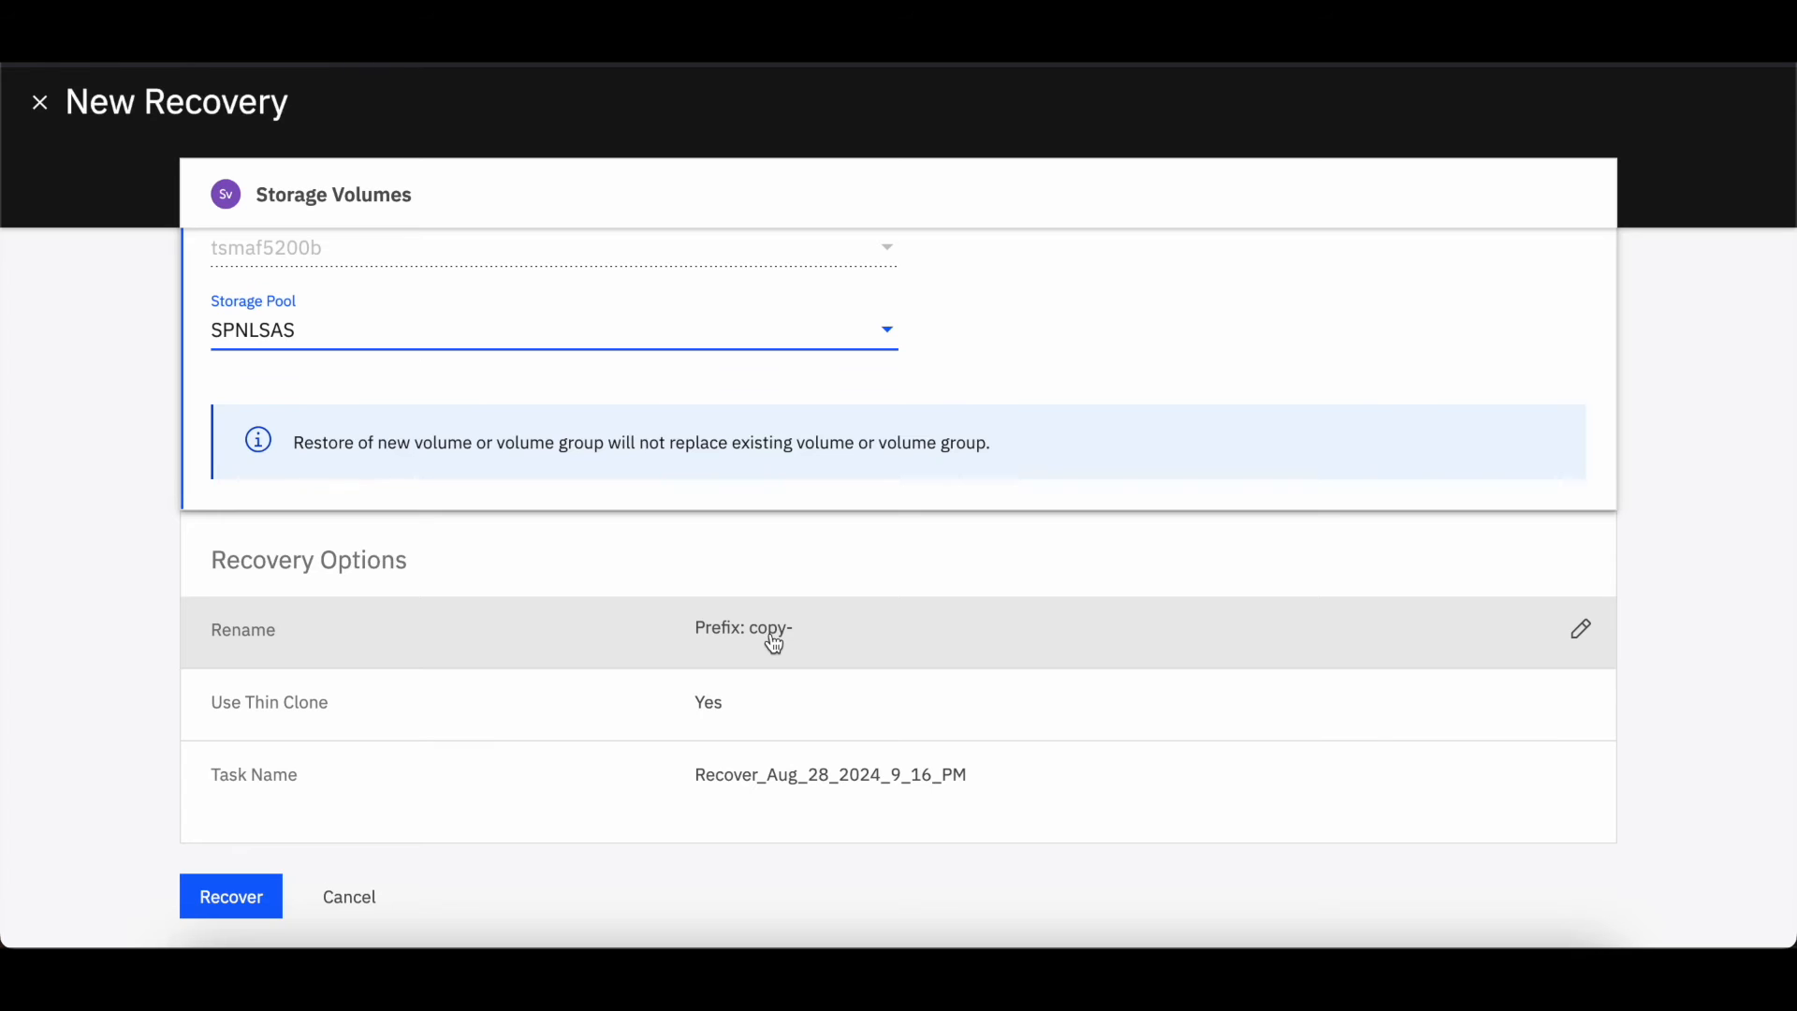
mouse_move(711, 788)
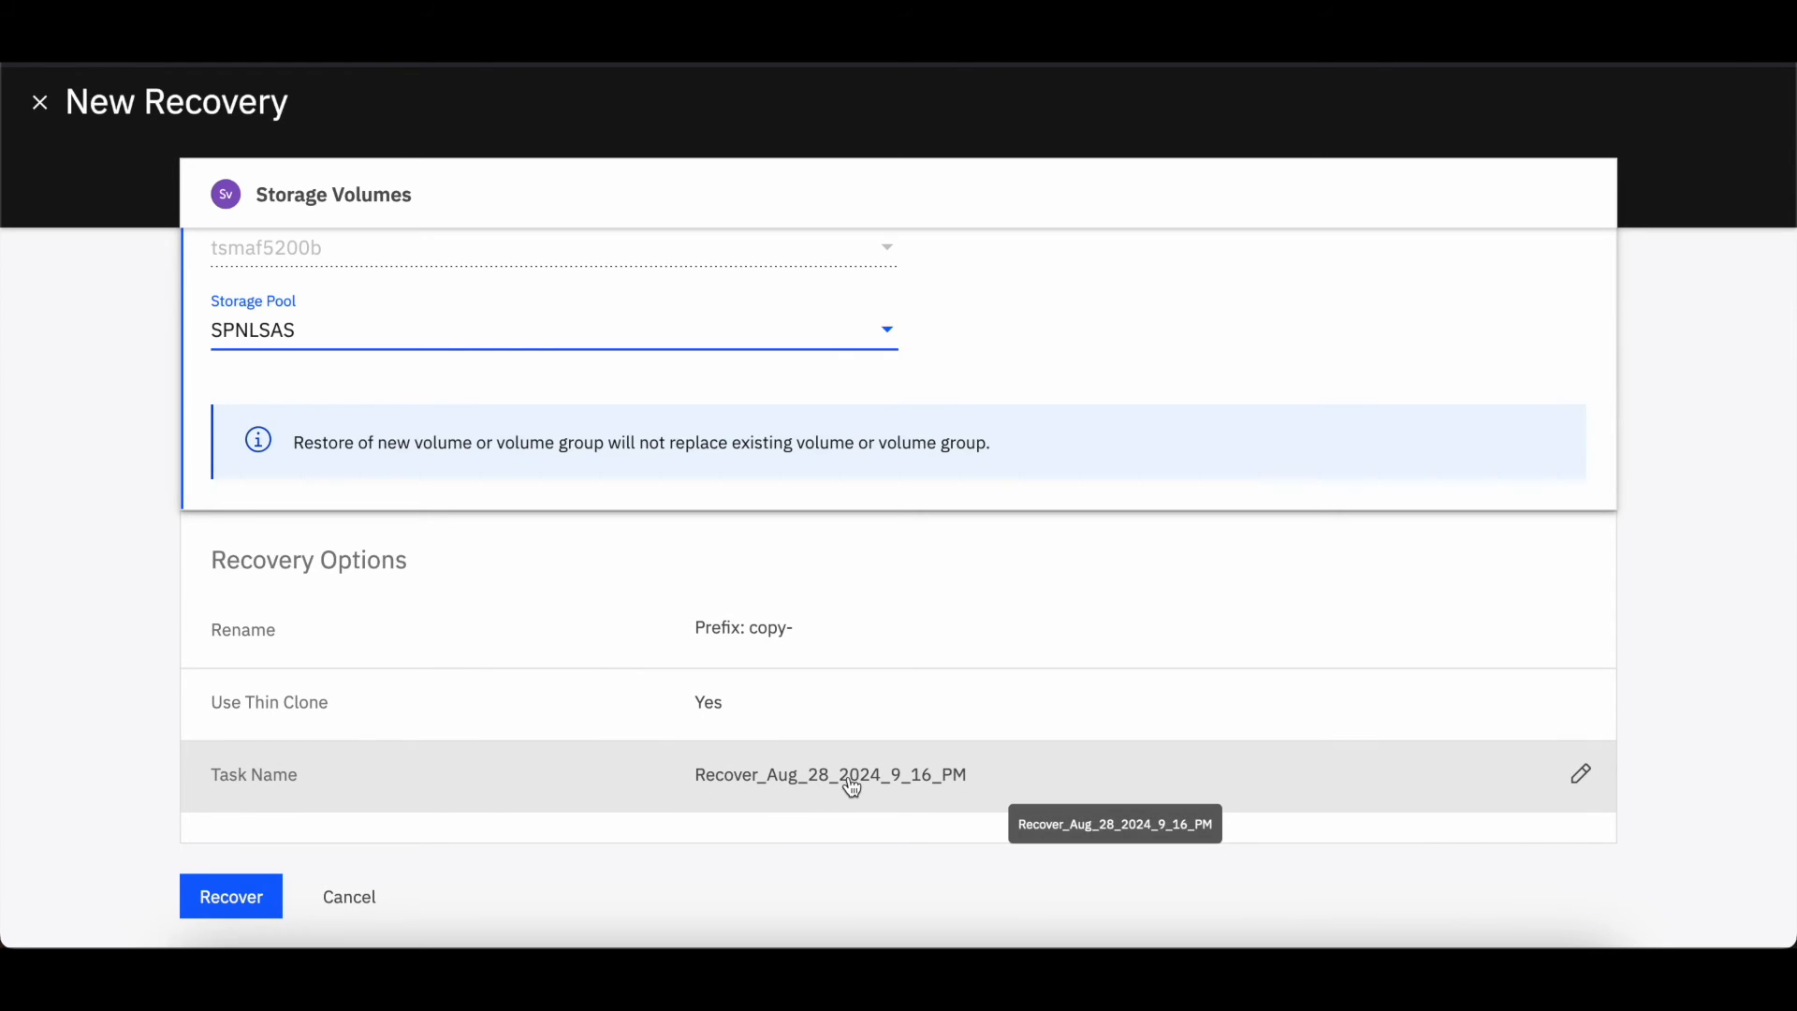
mouse_move(842, 702)
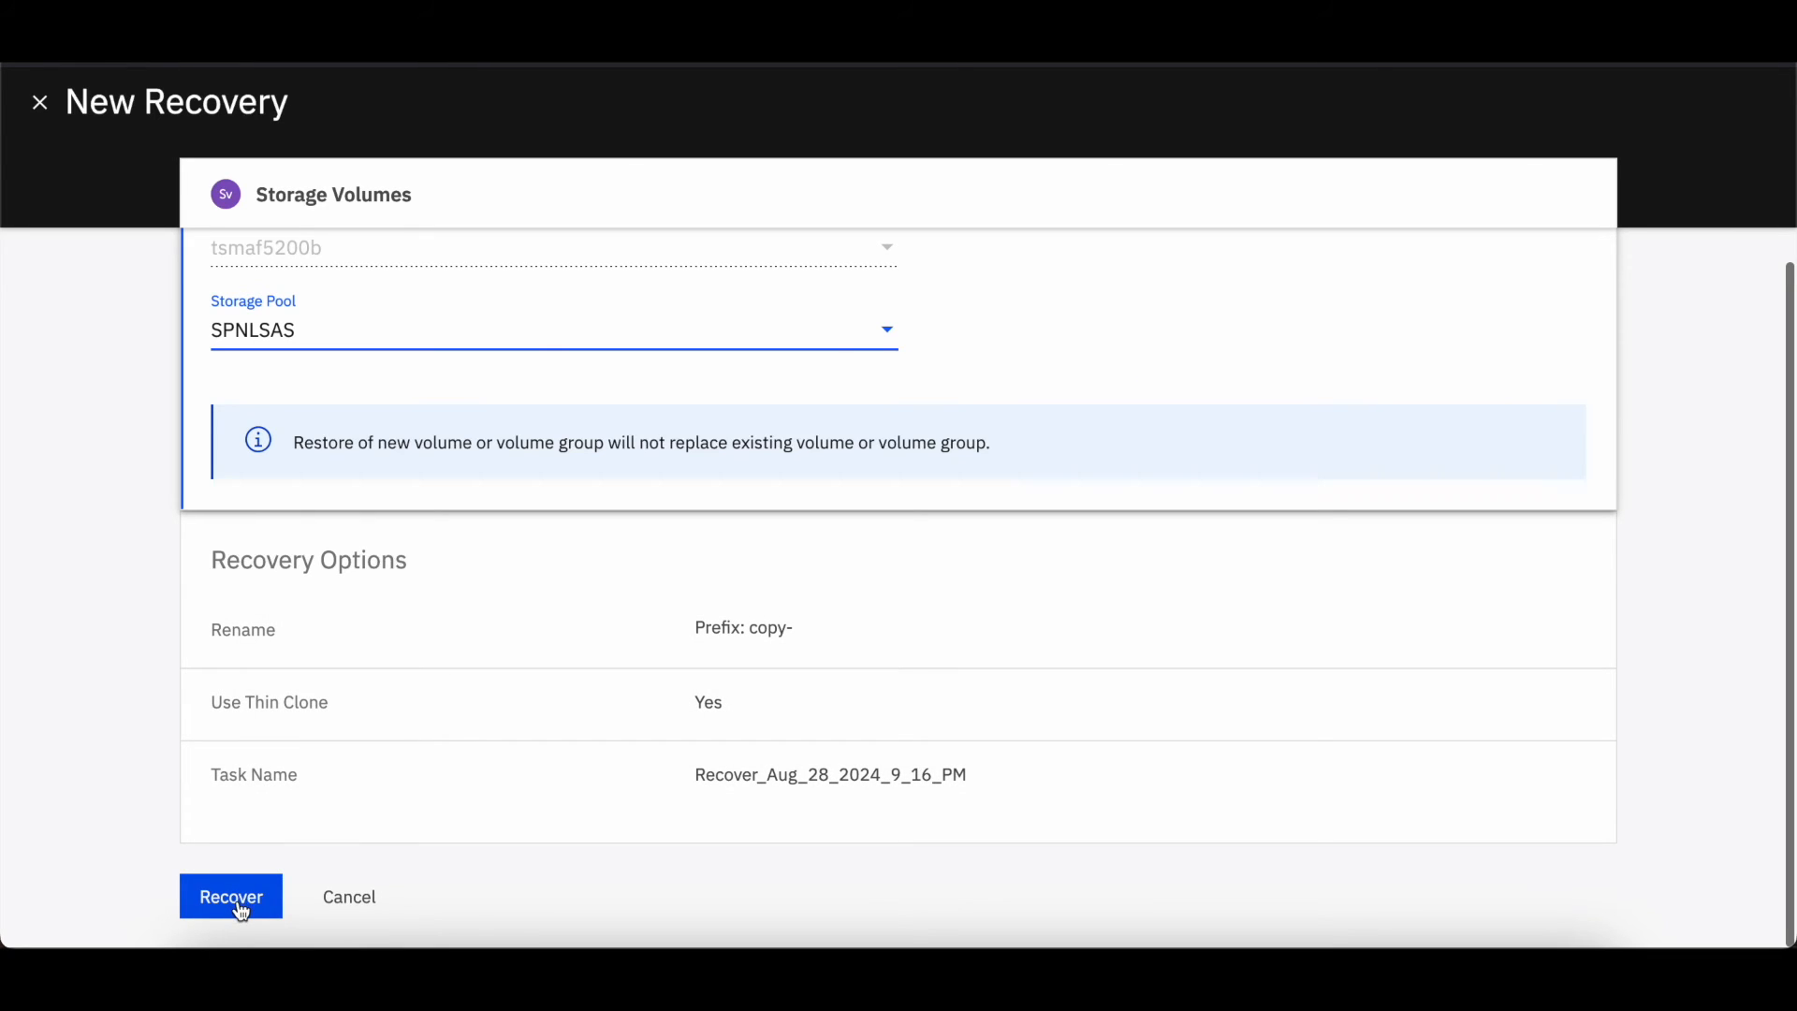
click(230, 896)
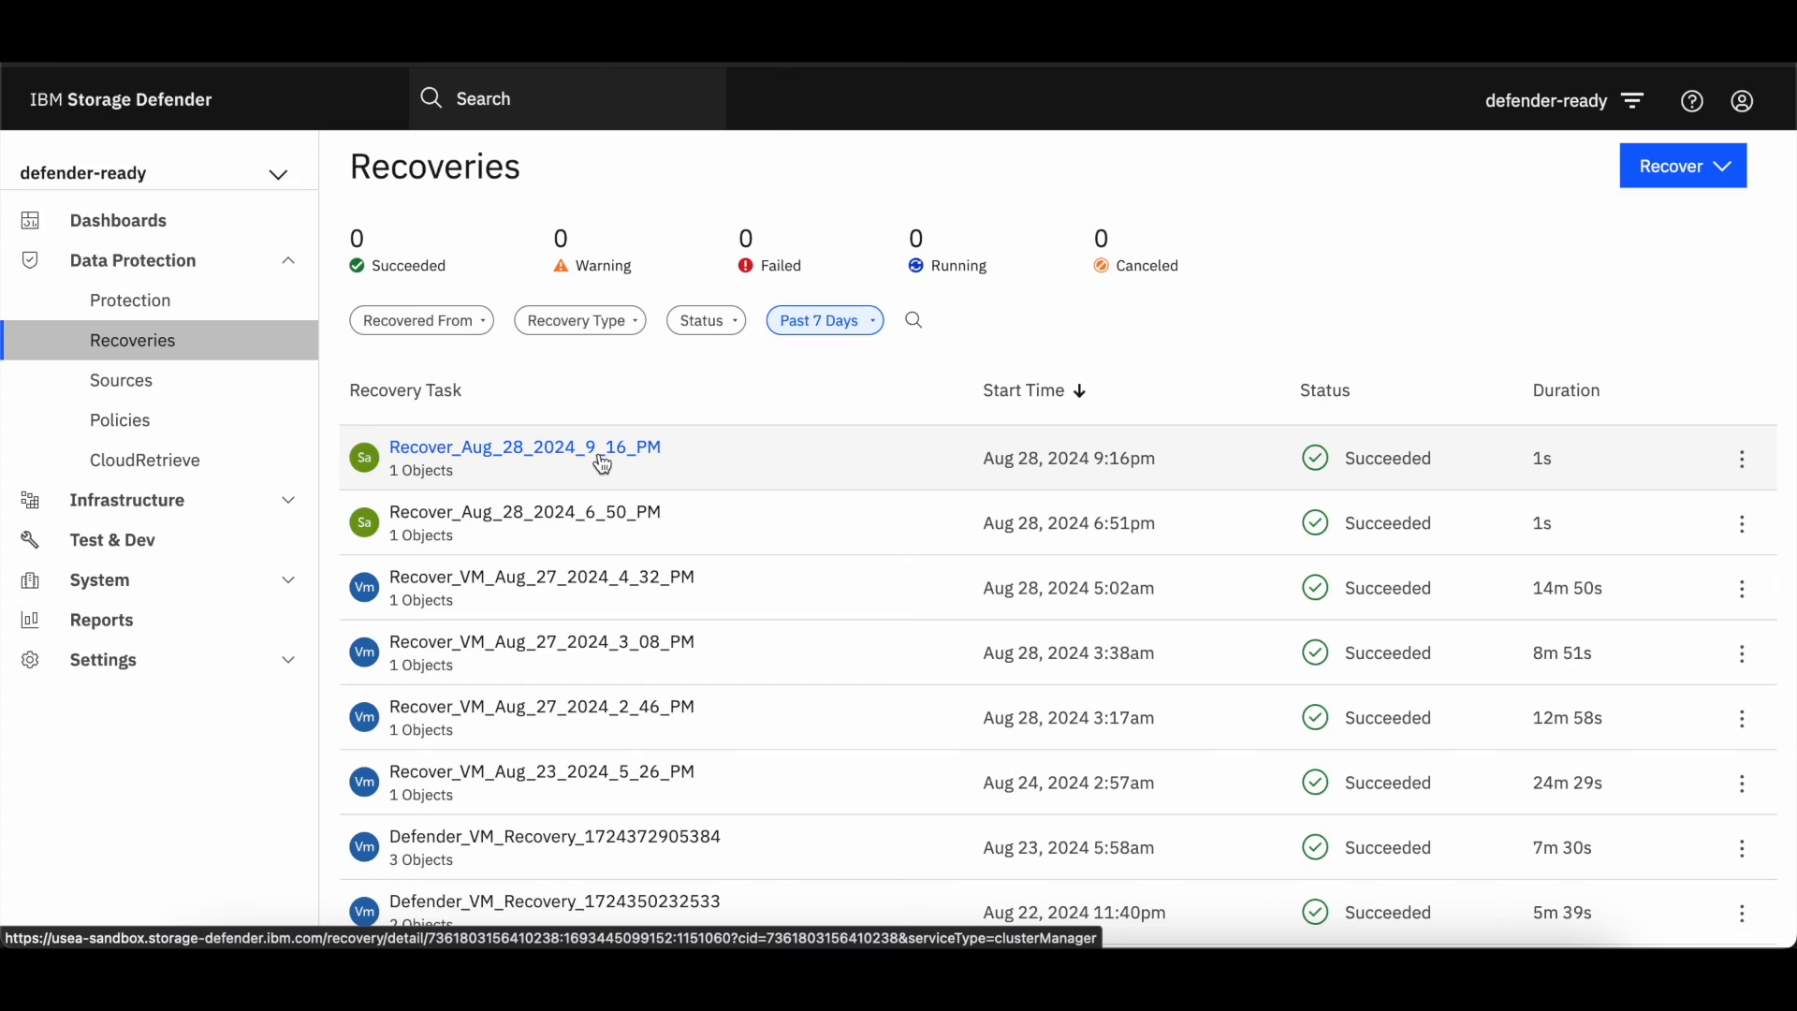
mouse_move(595, 451)
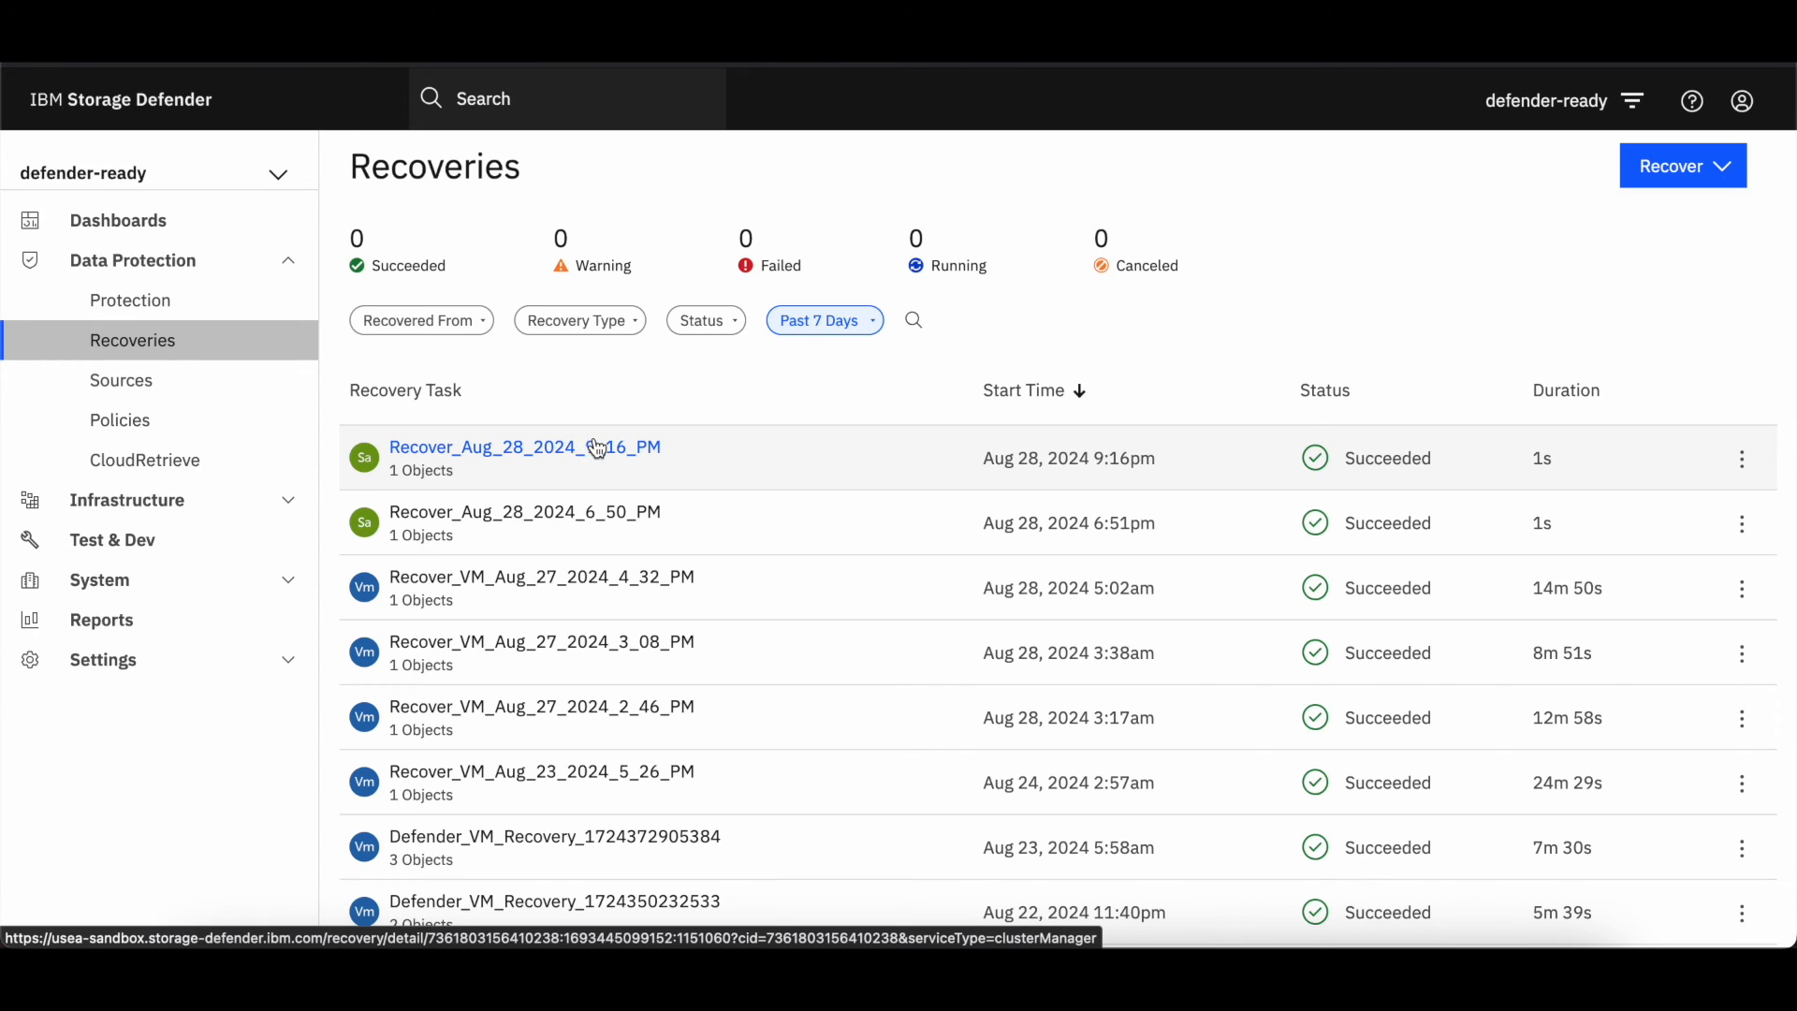
View Recover_Aug_28_2024_9_16_PM task details with its subtasks shown.
click(524, 447)
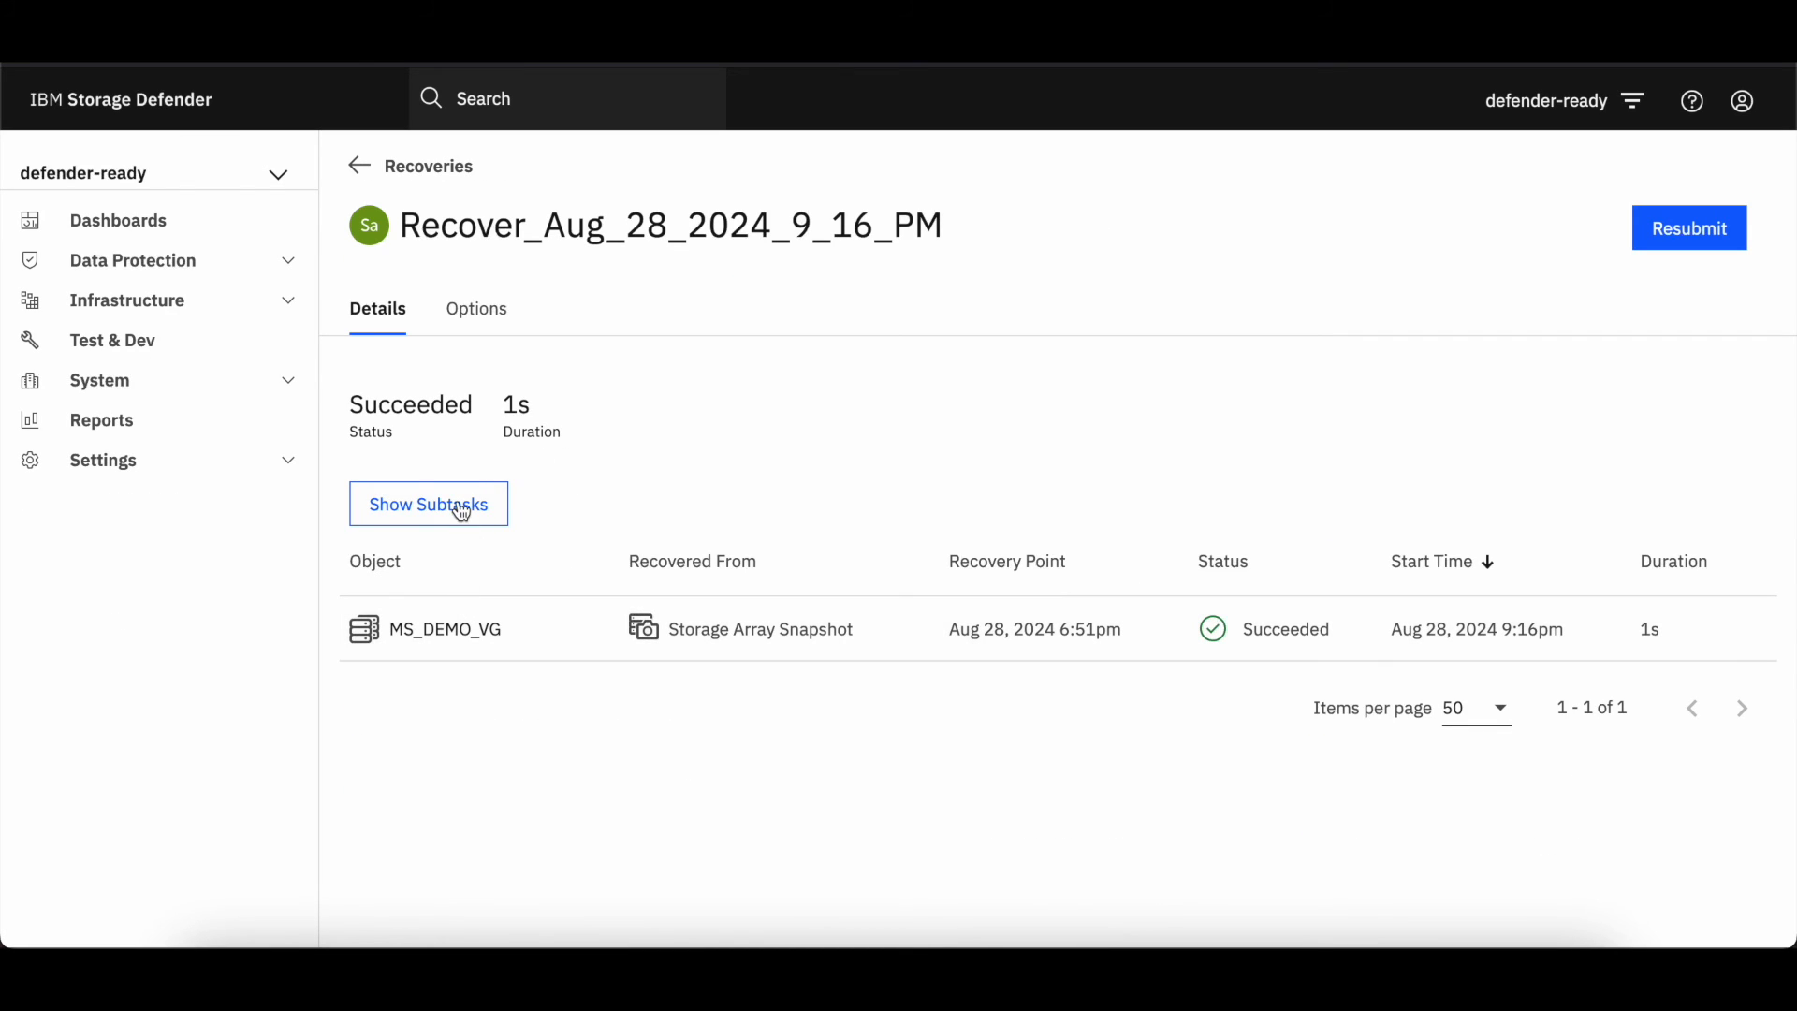
click(427, 504)
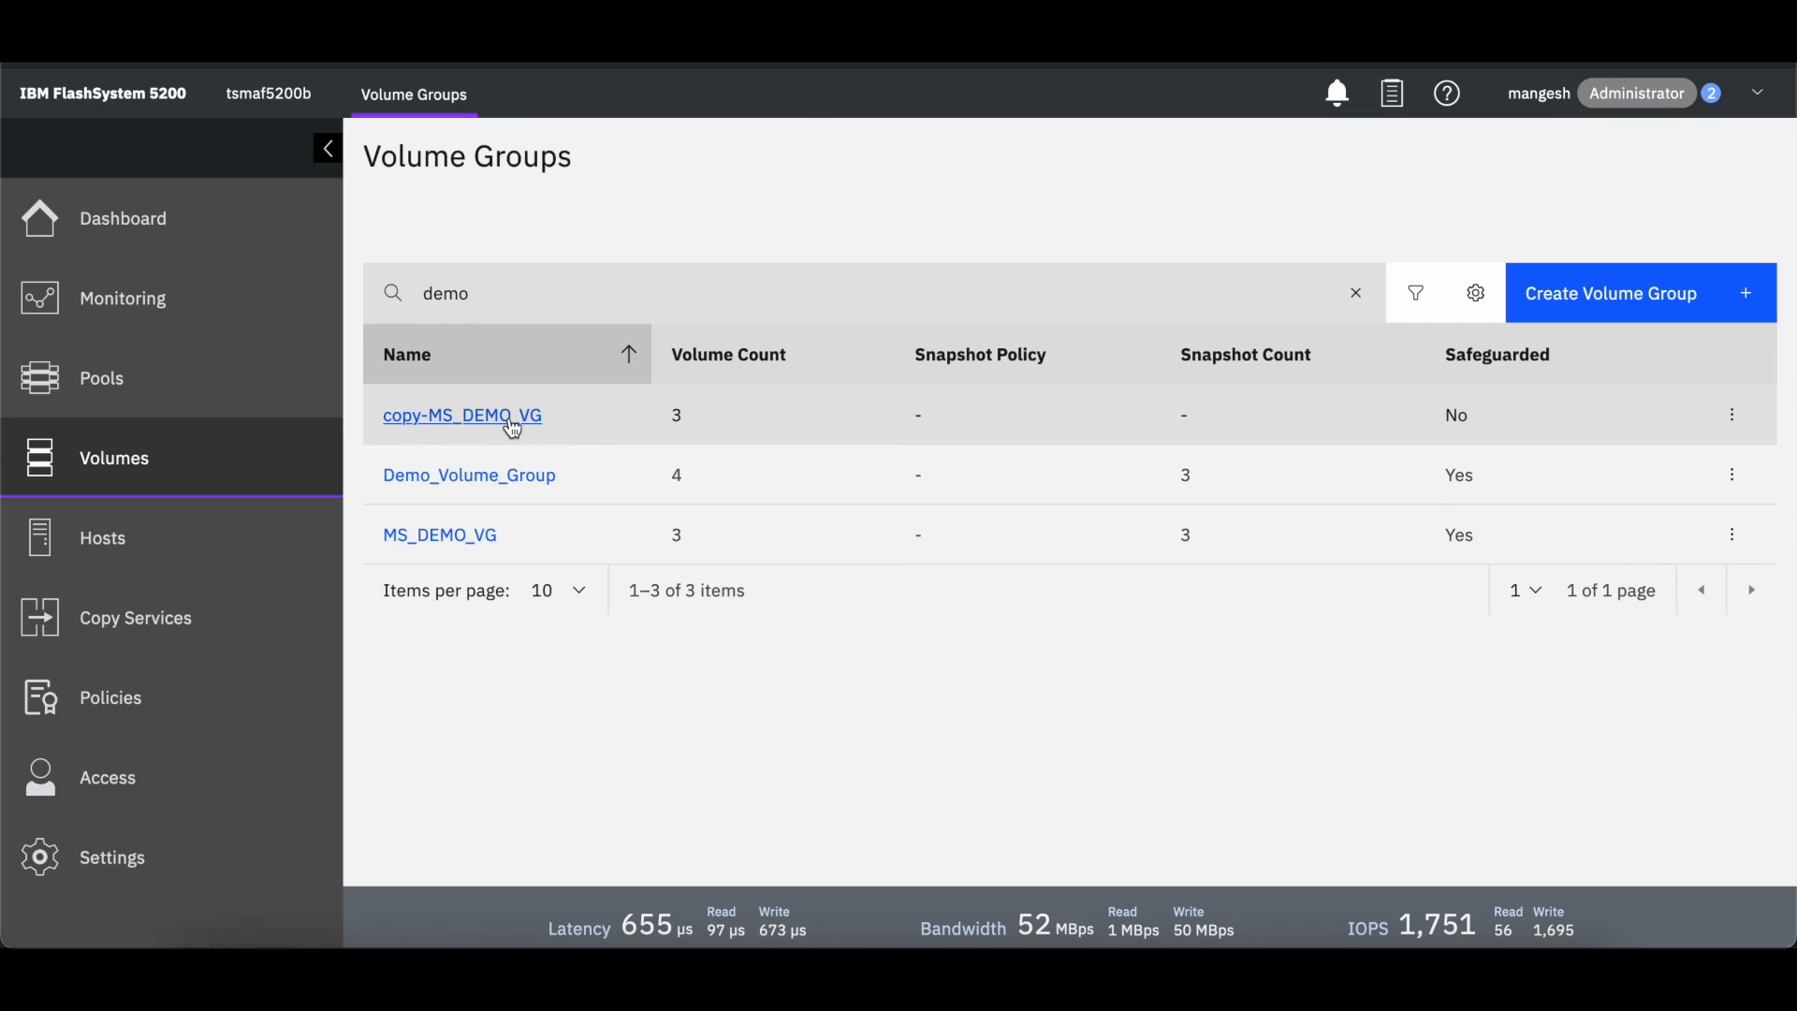
View copy-MS_DEMO_VG's volumes MS_DEMO_VOL_1-0 through 3-0, 1 GiB each, online in SPNLSAS.
click(462, 415)
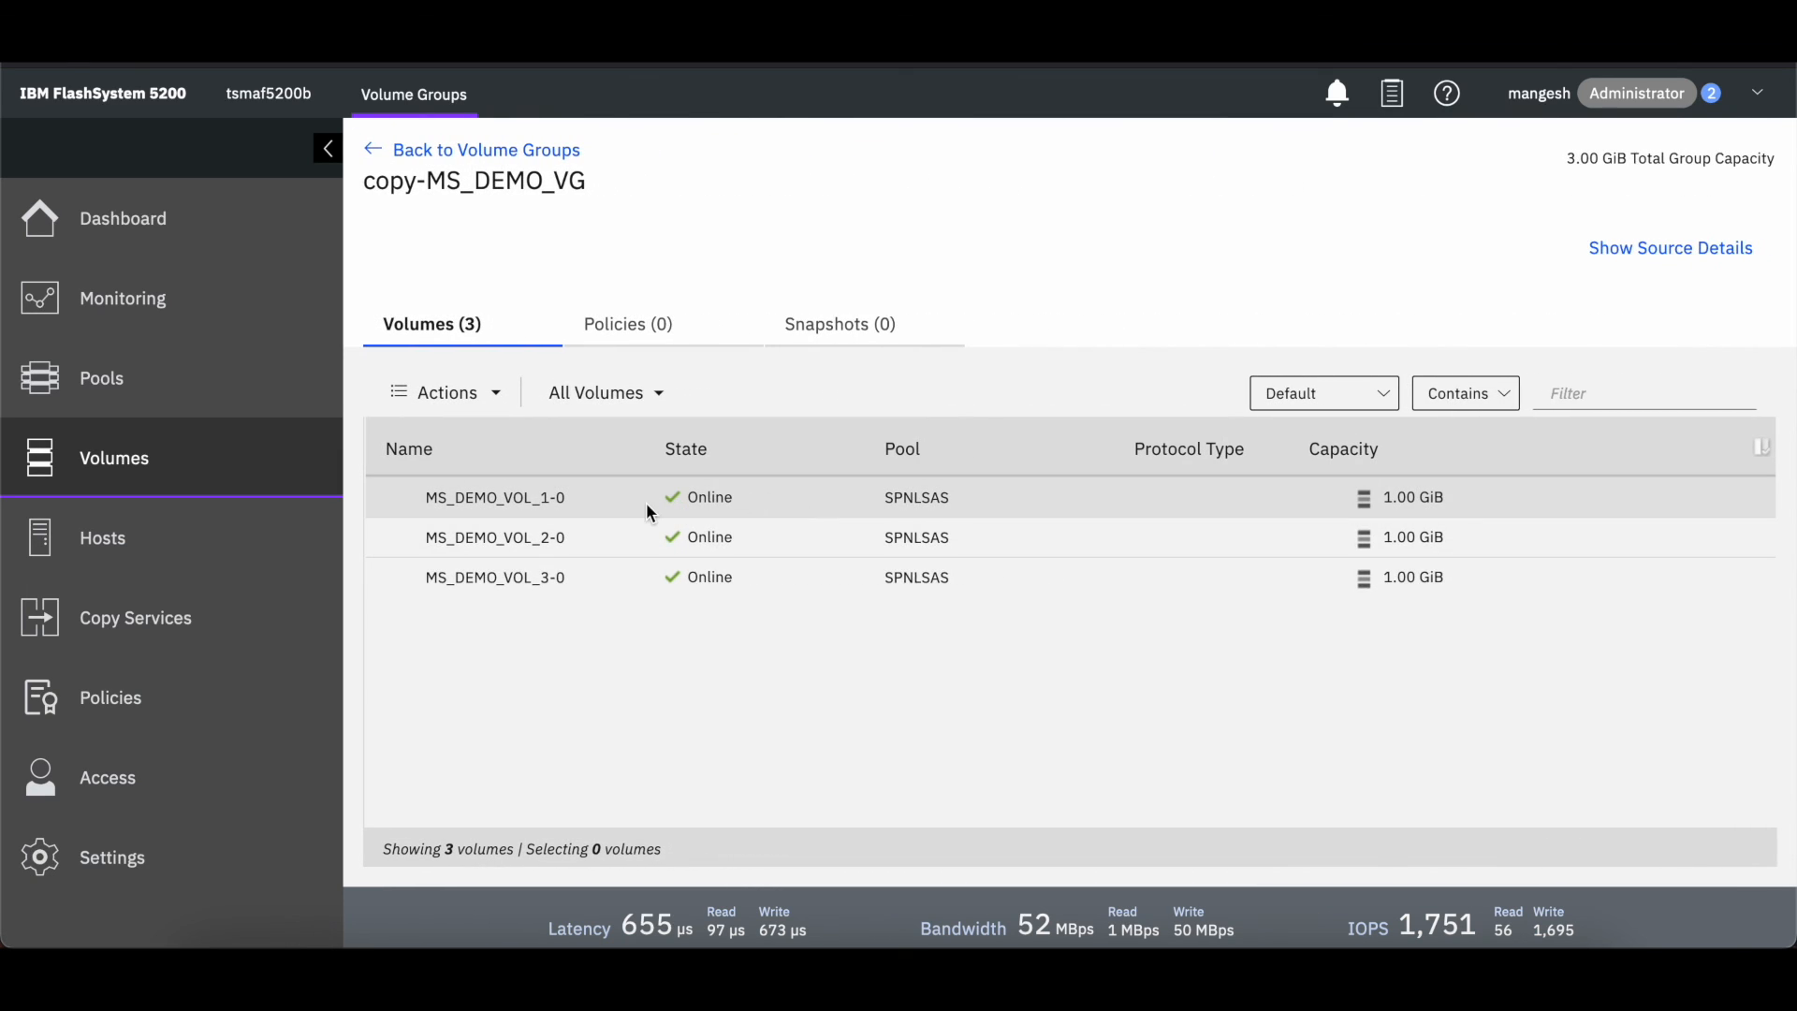